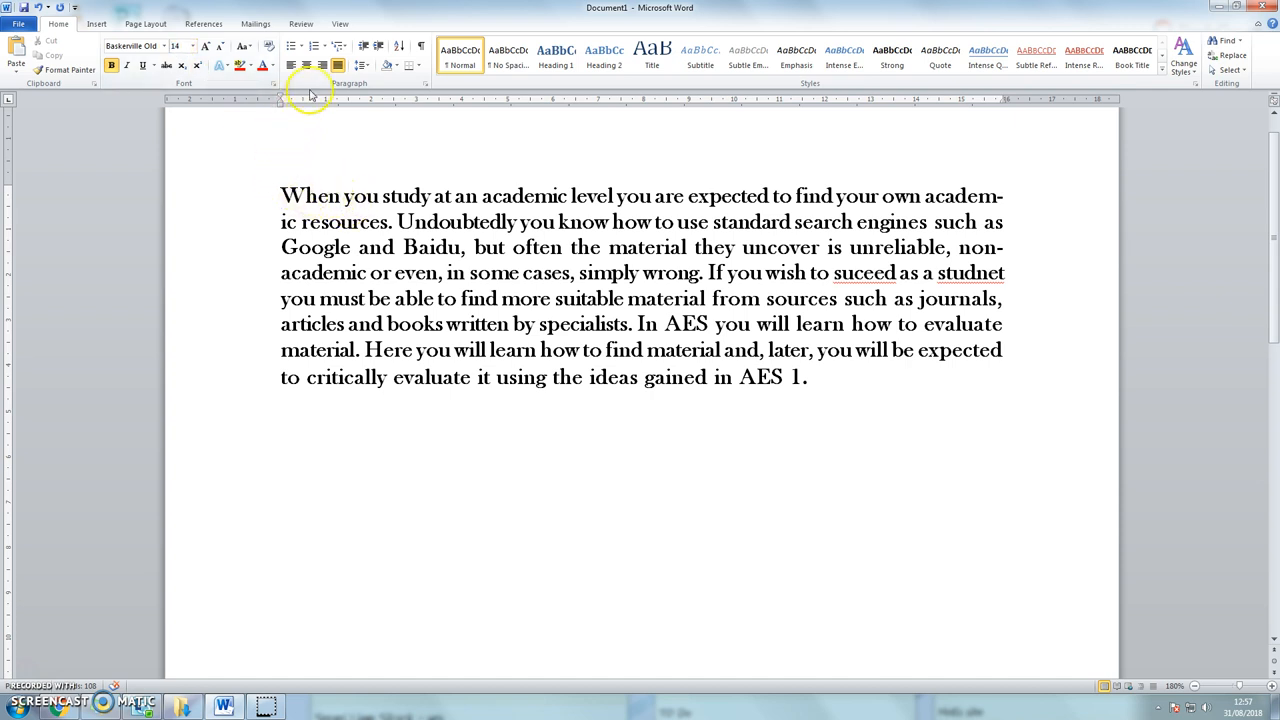
mouse_move(338, 65)
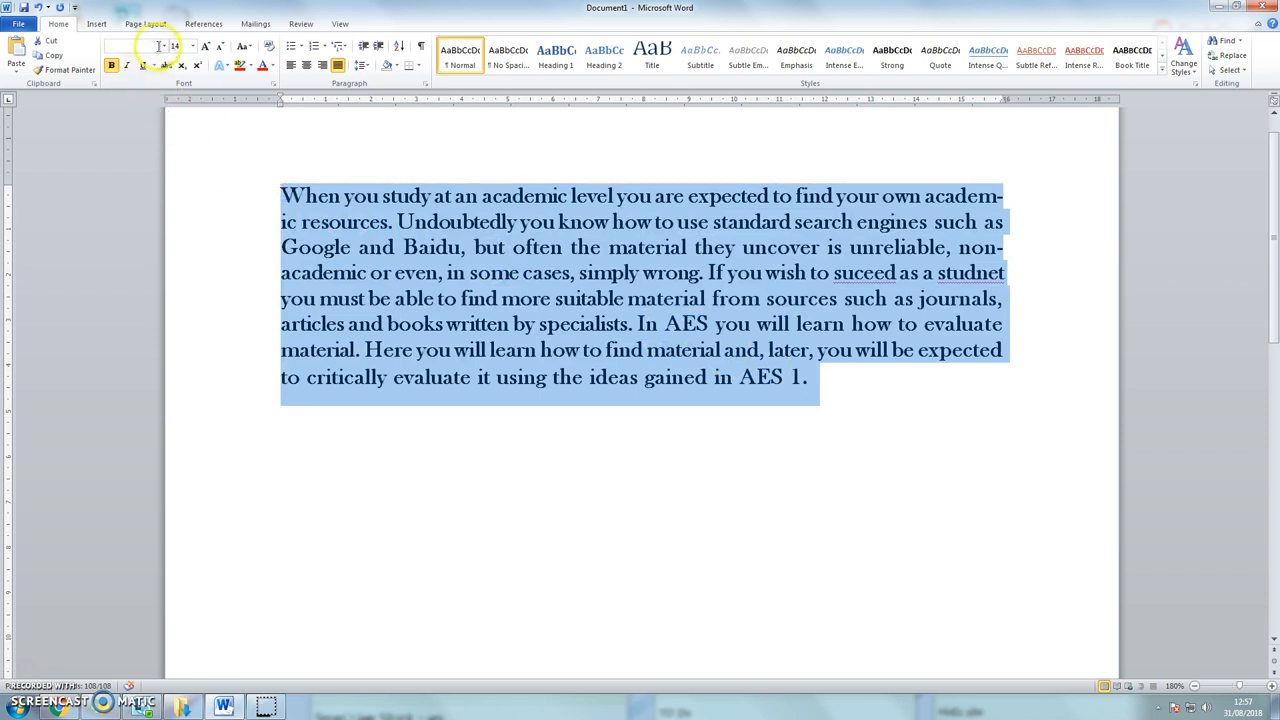
Step: Format the paragraph as Calibri 12, left-aligned, with 2.0 line spacing
left_click(160, 46)
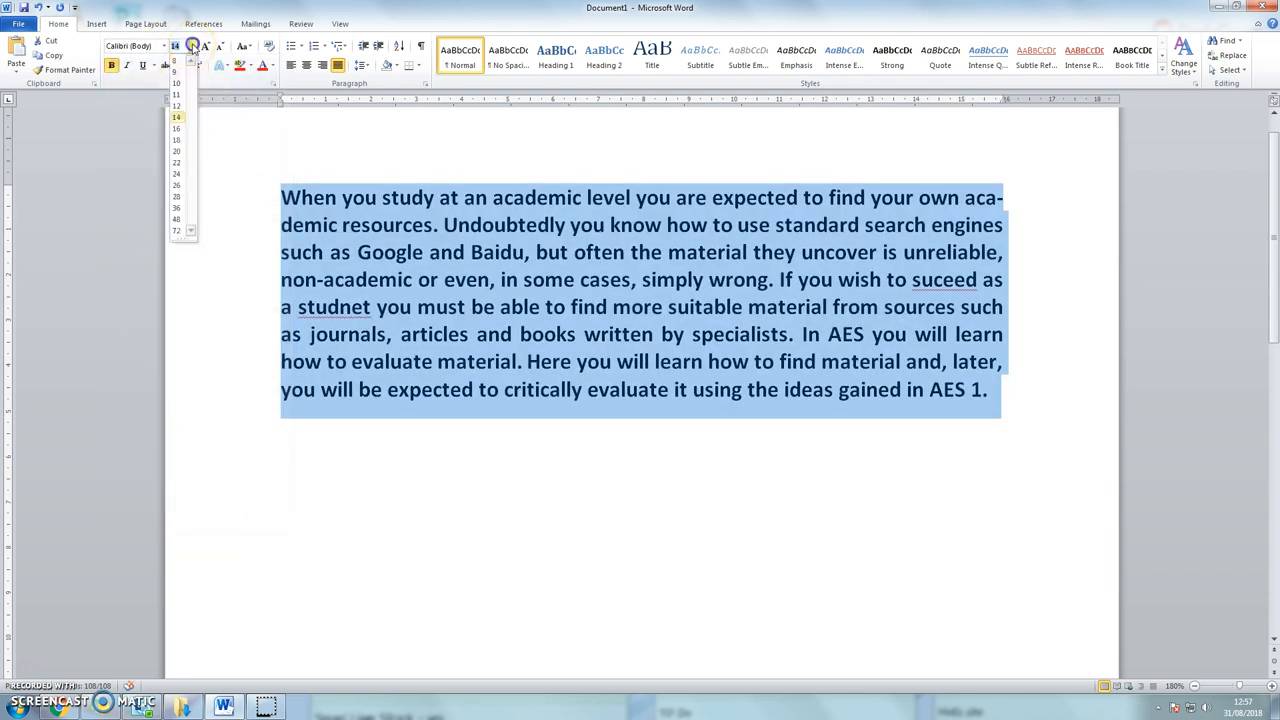
left_click(177, 105)
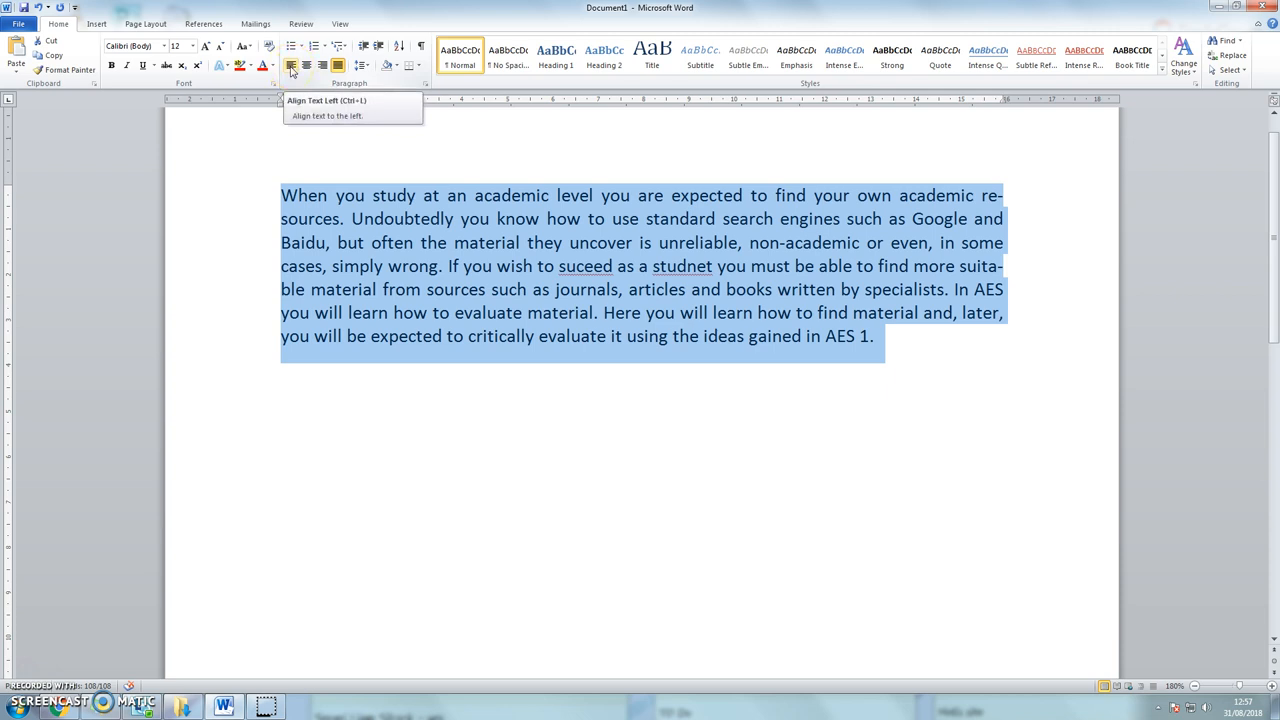
left_click(291, 65)
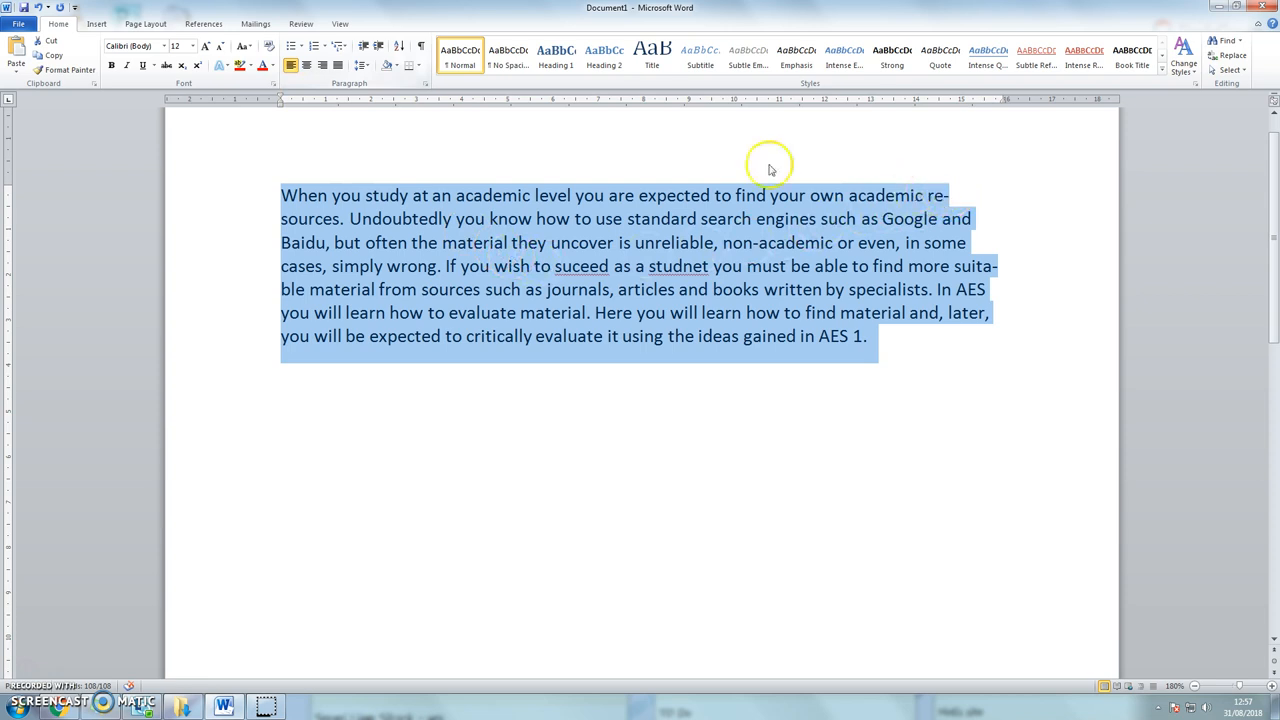
left_click(361, 65)
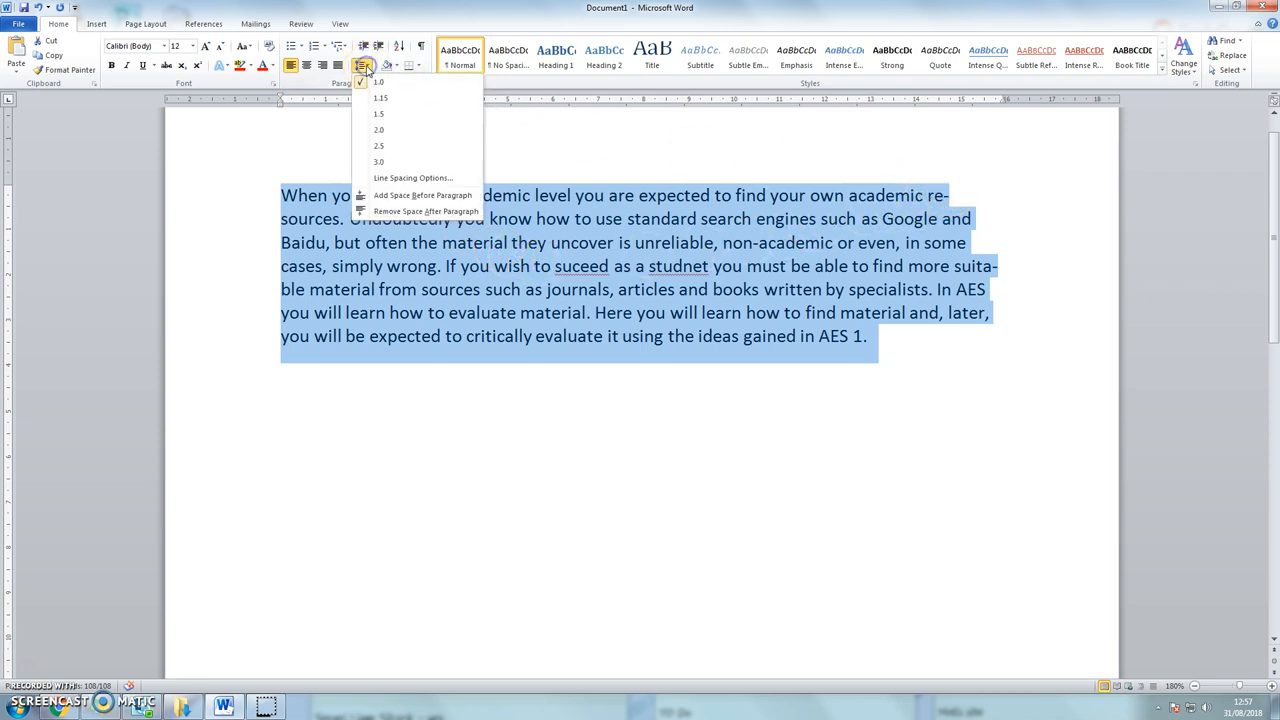
left_click(378, 130)
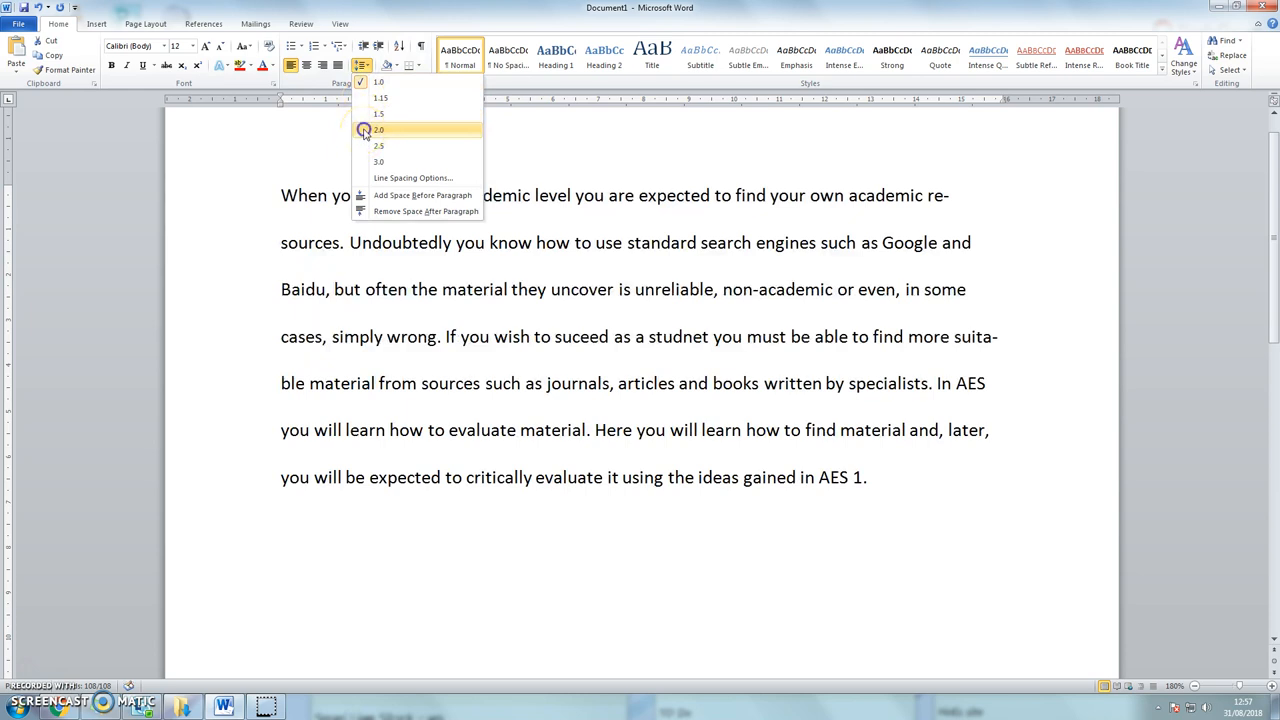
left_click(378, 130)
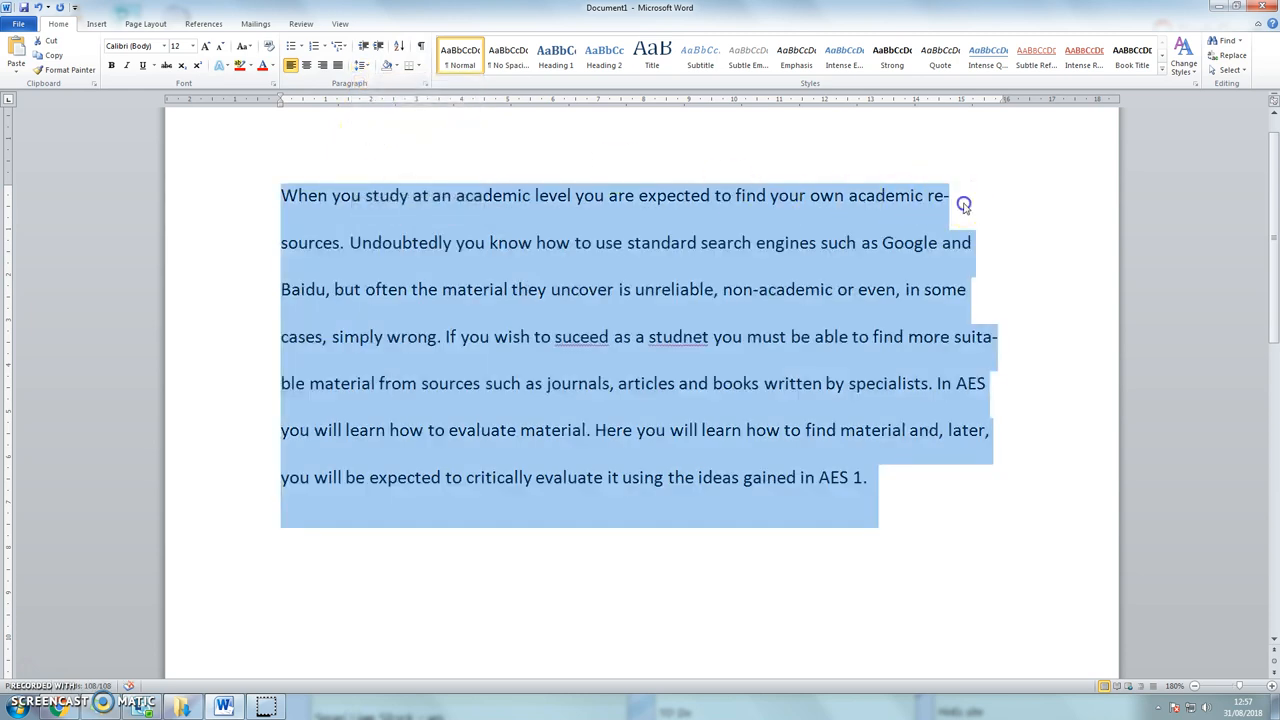
left_click(938, 195)
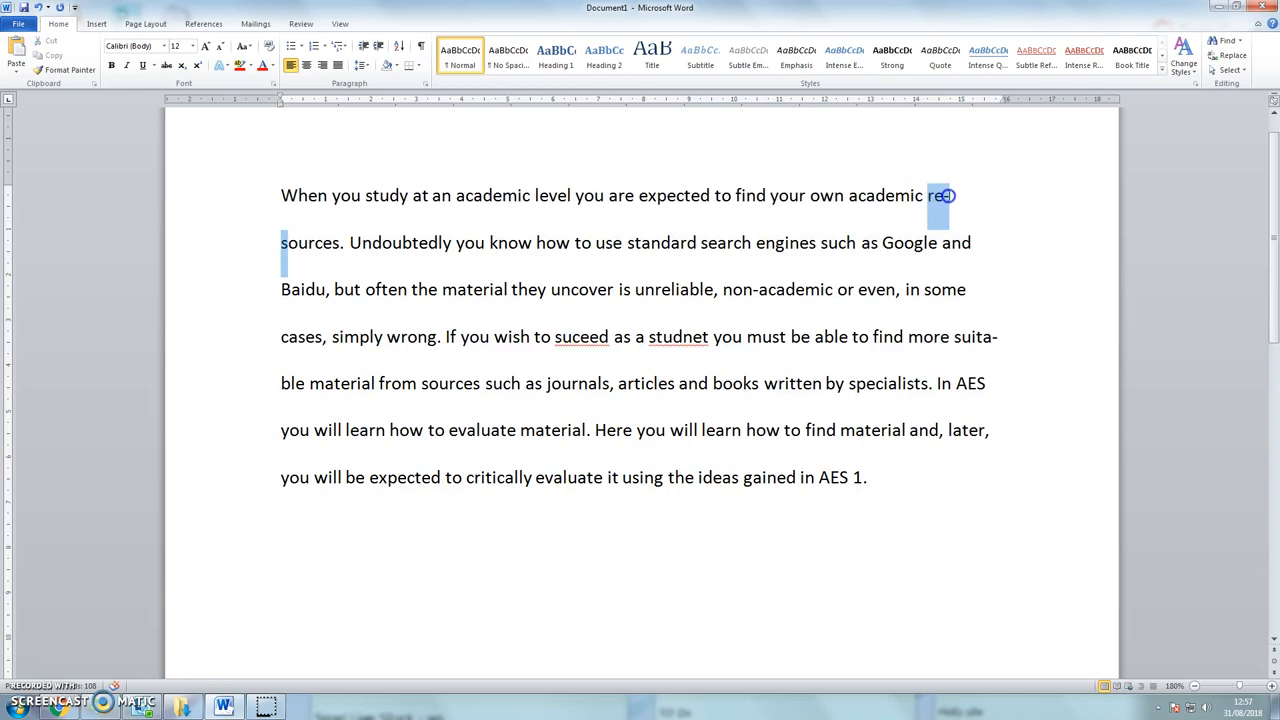
left_click_drag(935, 195, 368, 242)
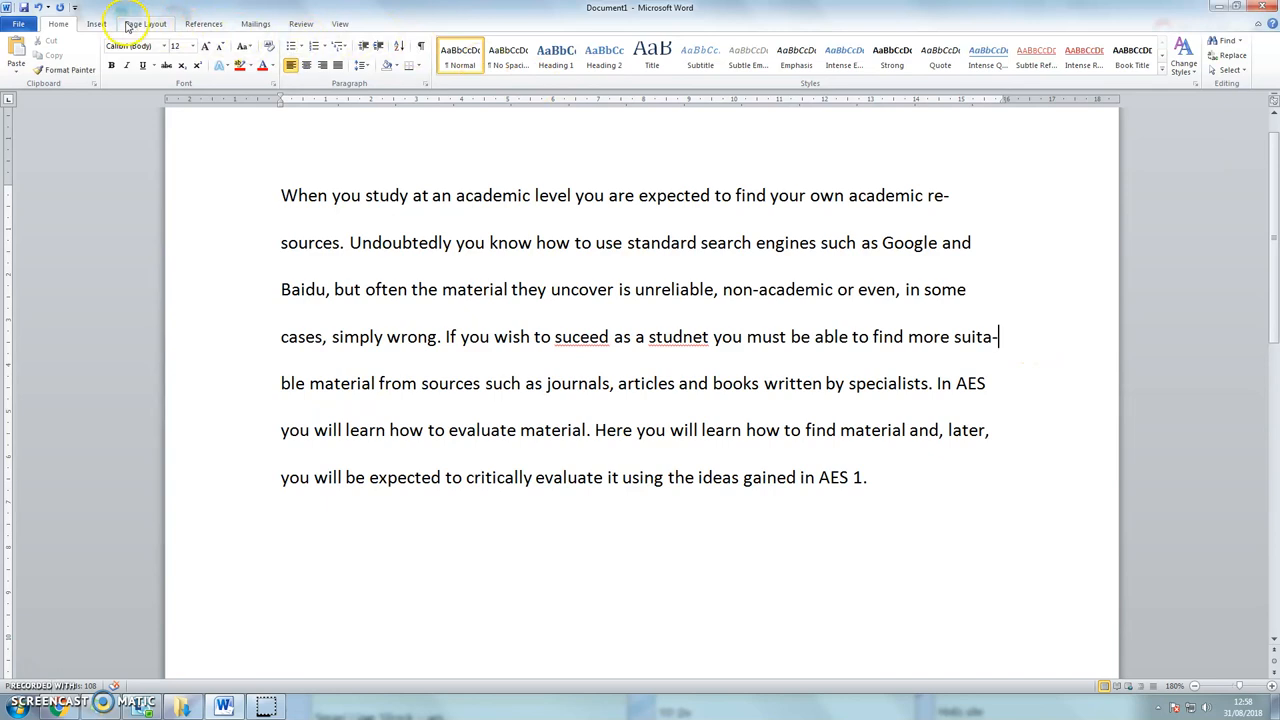
Step: Set Page Layout hyphenation to None
left_click(146, 23)
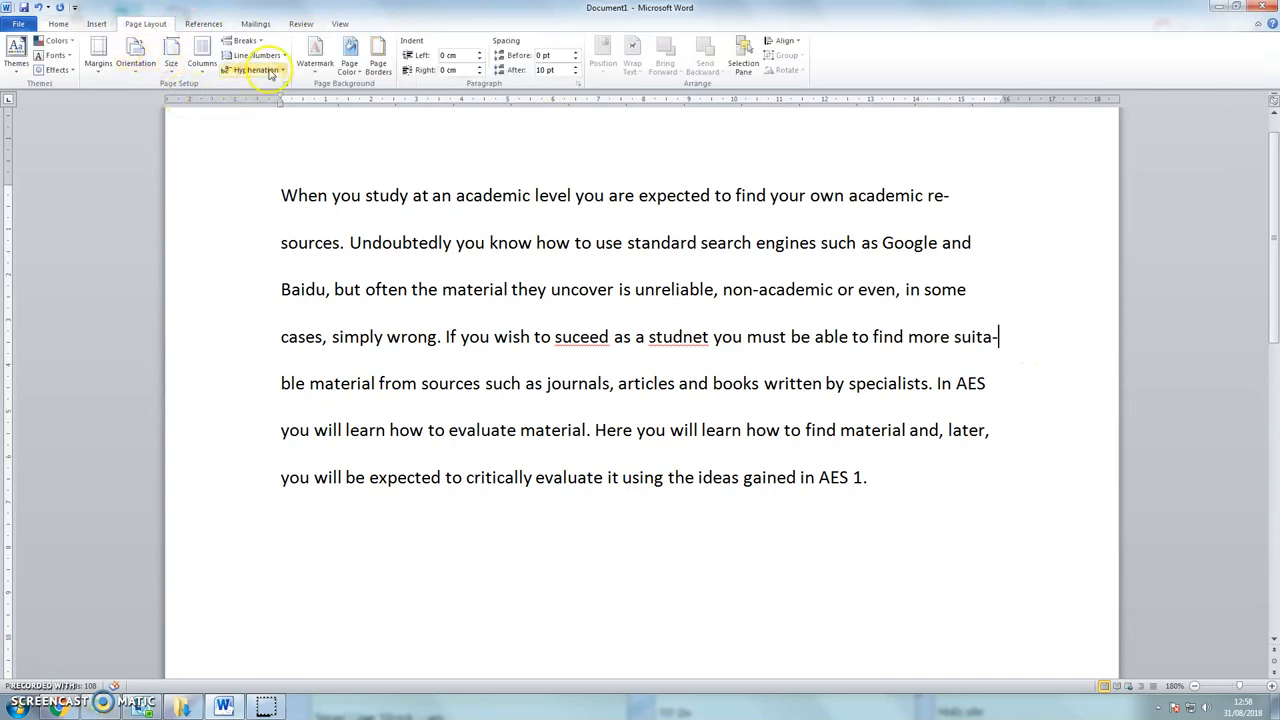
left_click(253, 69)
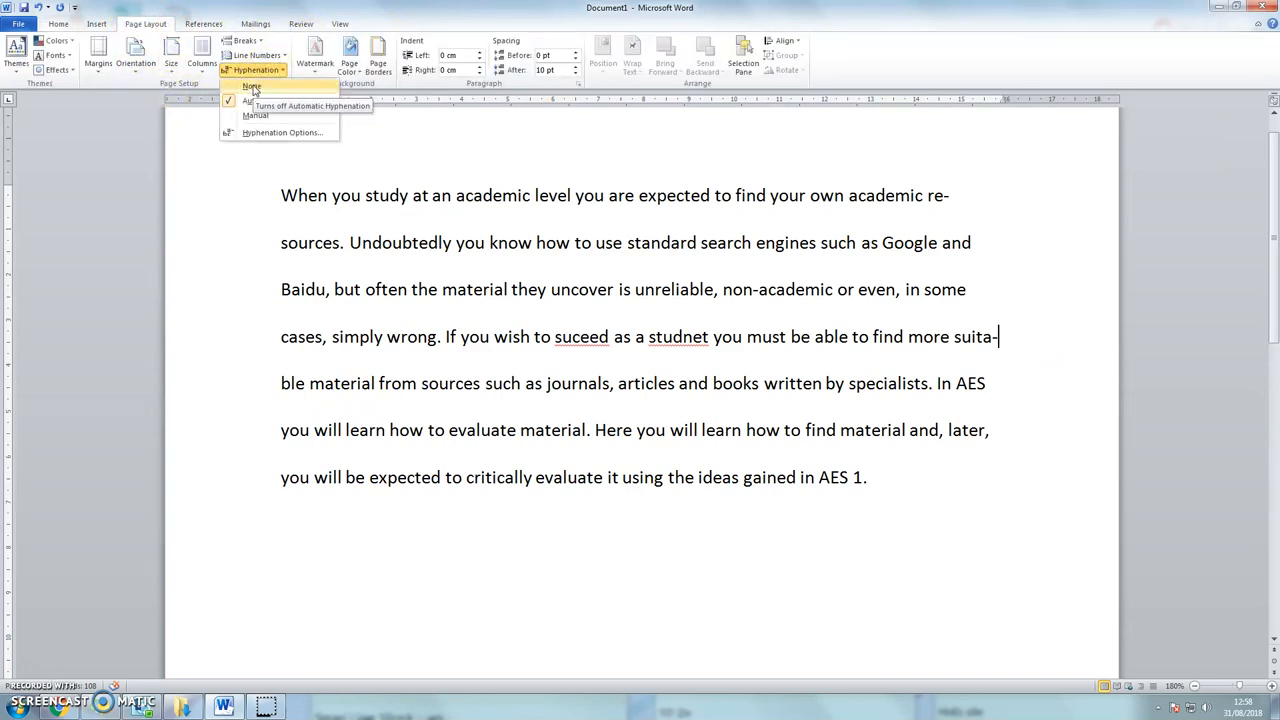
left_click(252, 87)
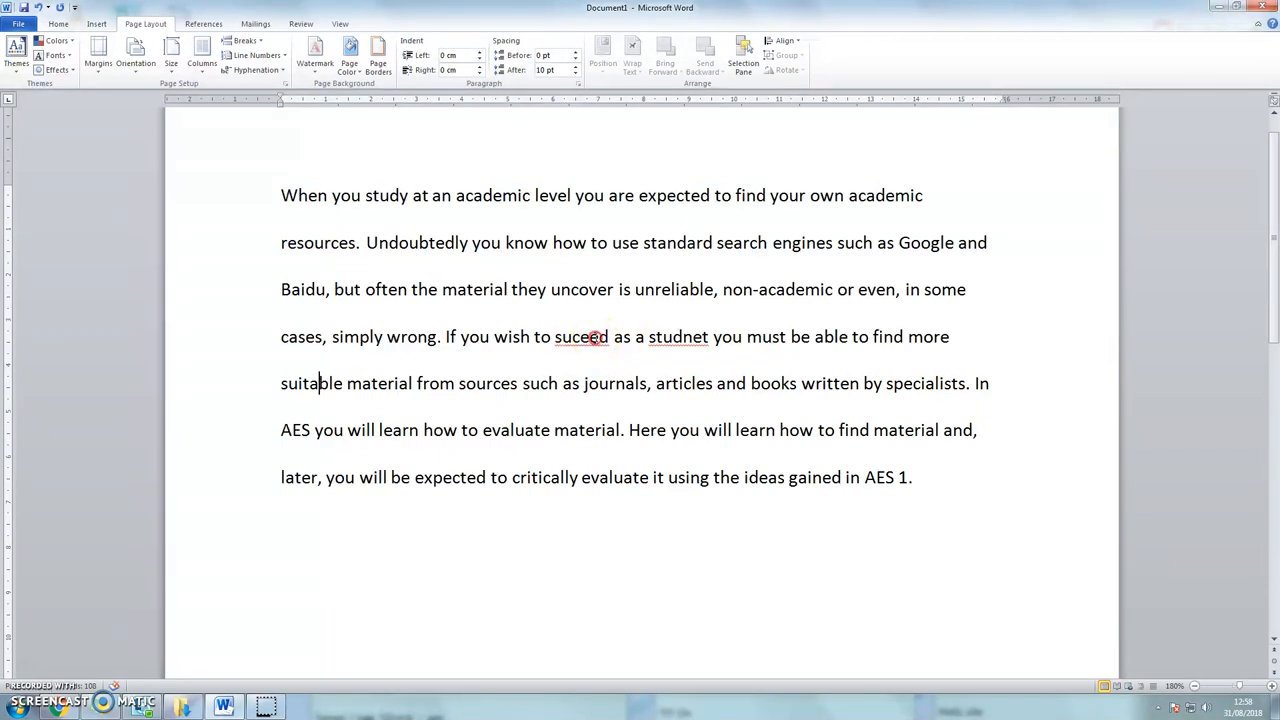
Step: Correct 'studnet' to 'student' and start a new line below the paragraph
right_click(580, 336)
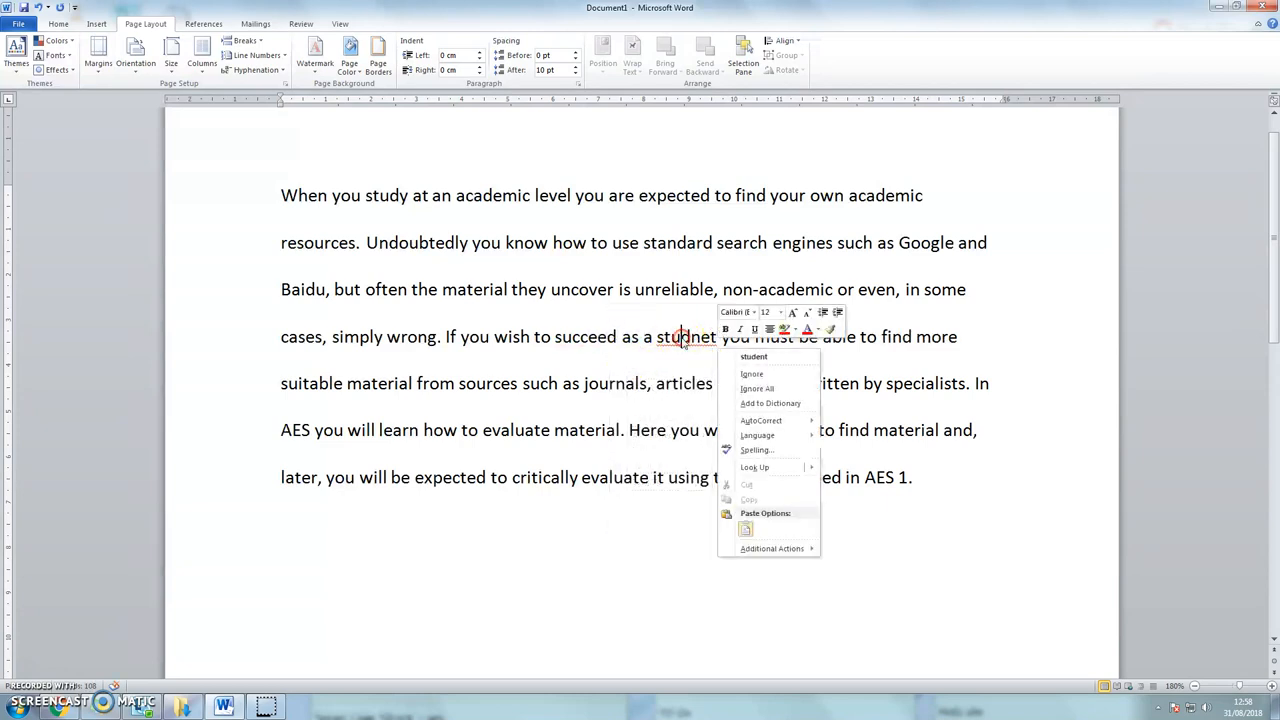
mouse_move(754, 357)
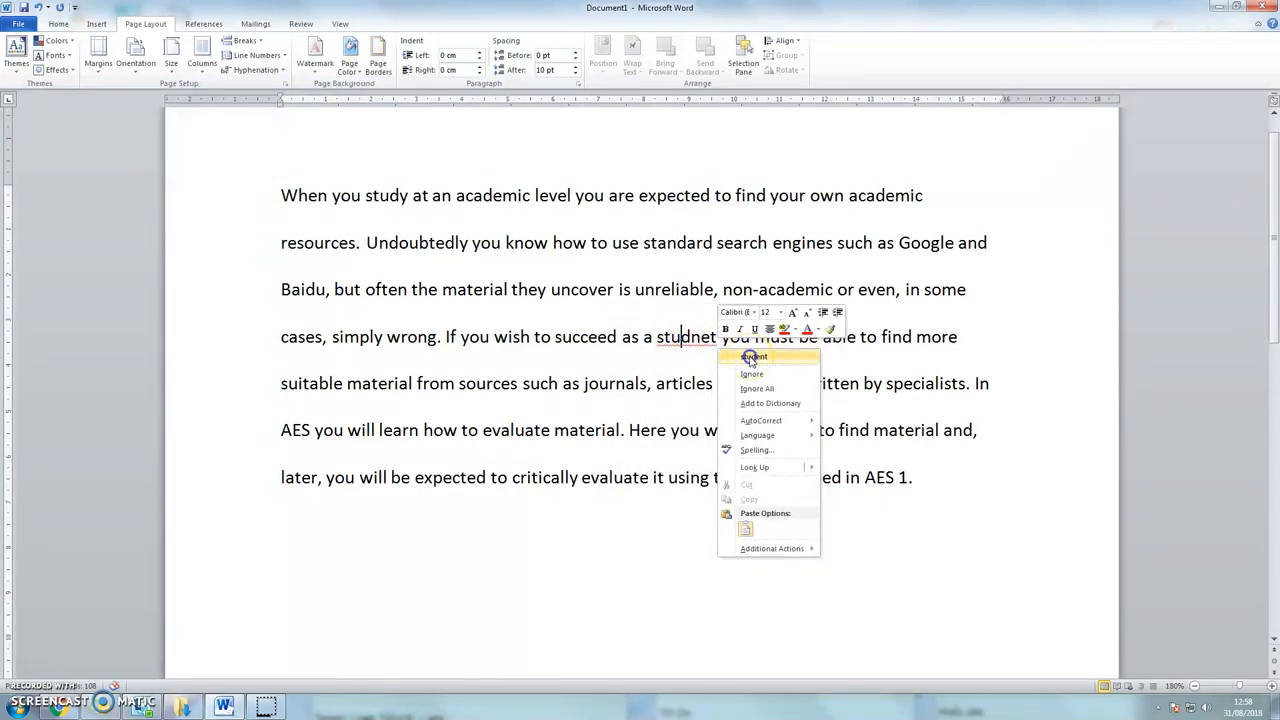
left_click(755, 357)
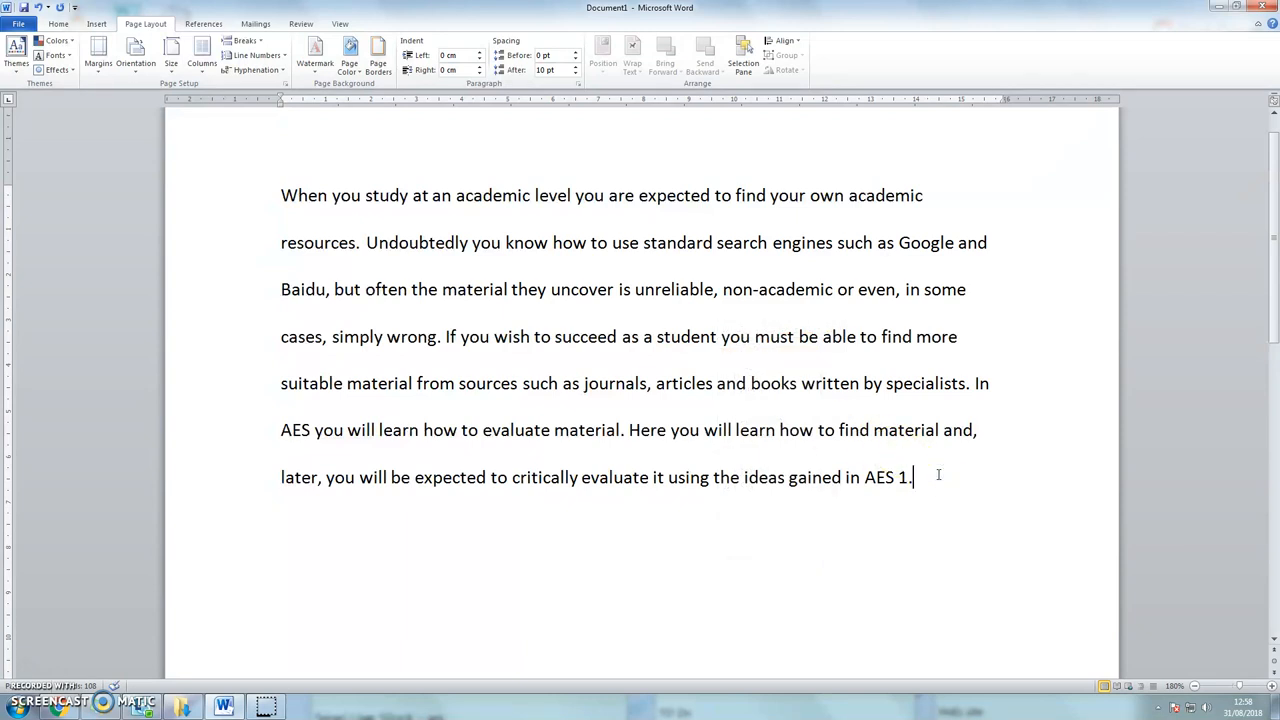
key("enter")
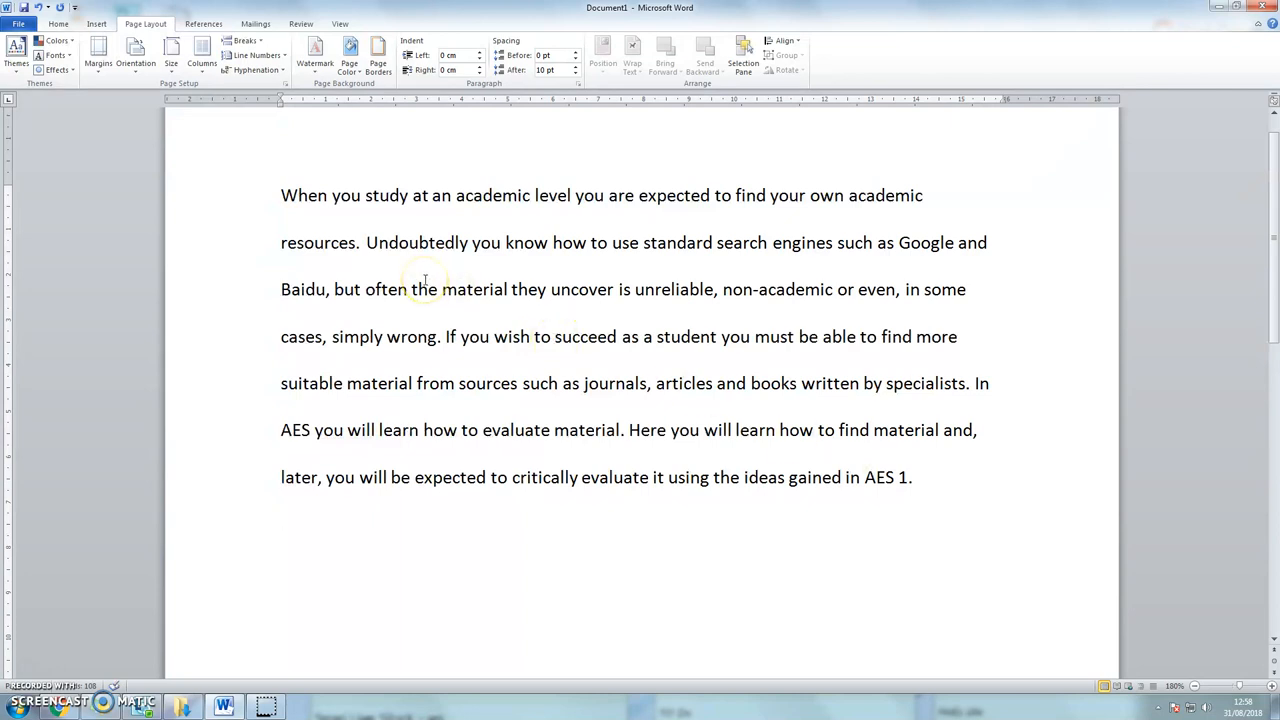
mouse_move(404, 230)
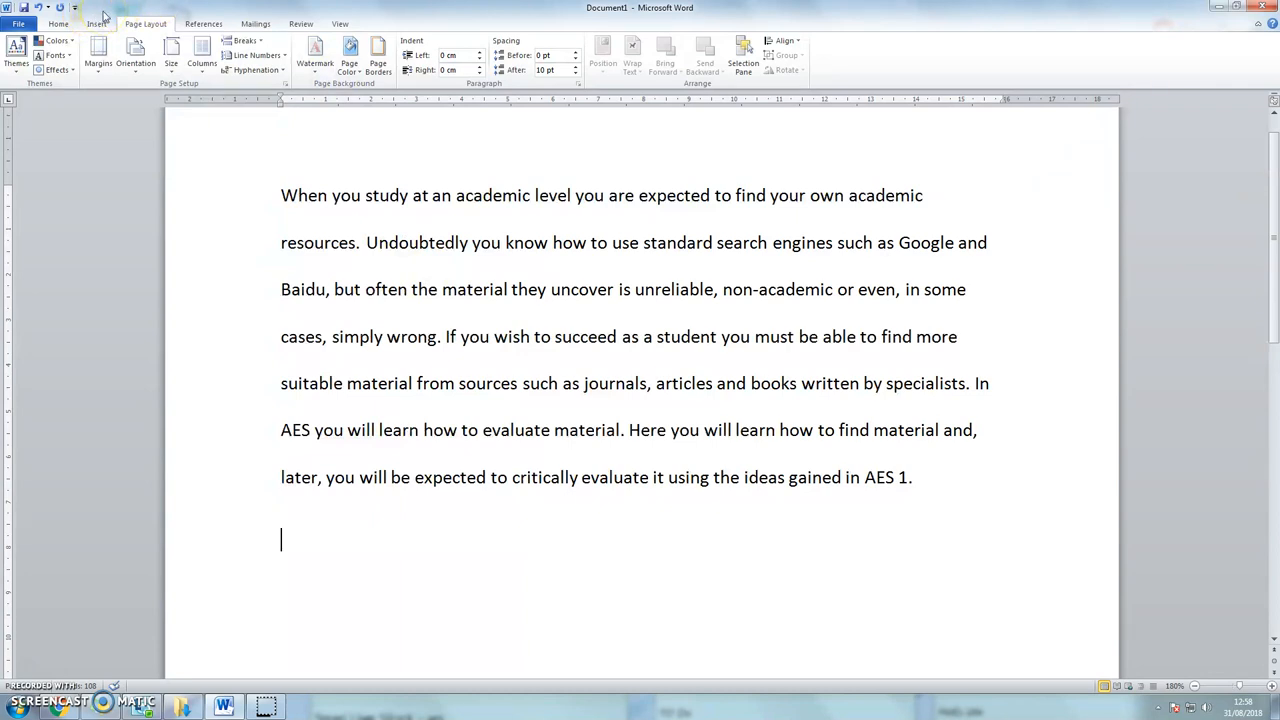
mouse_move(97, 23)
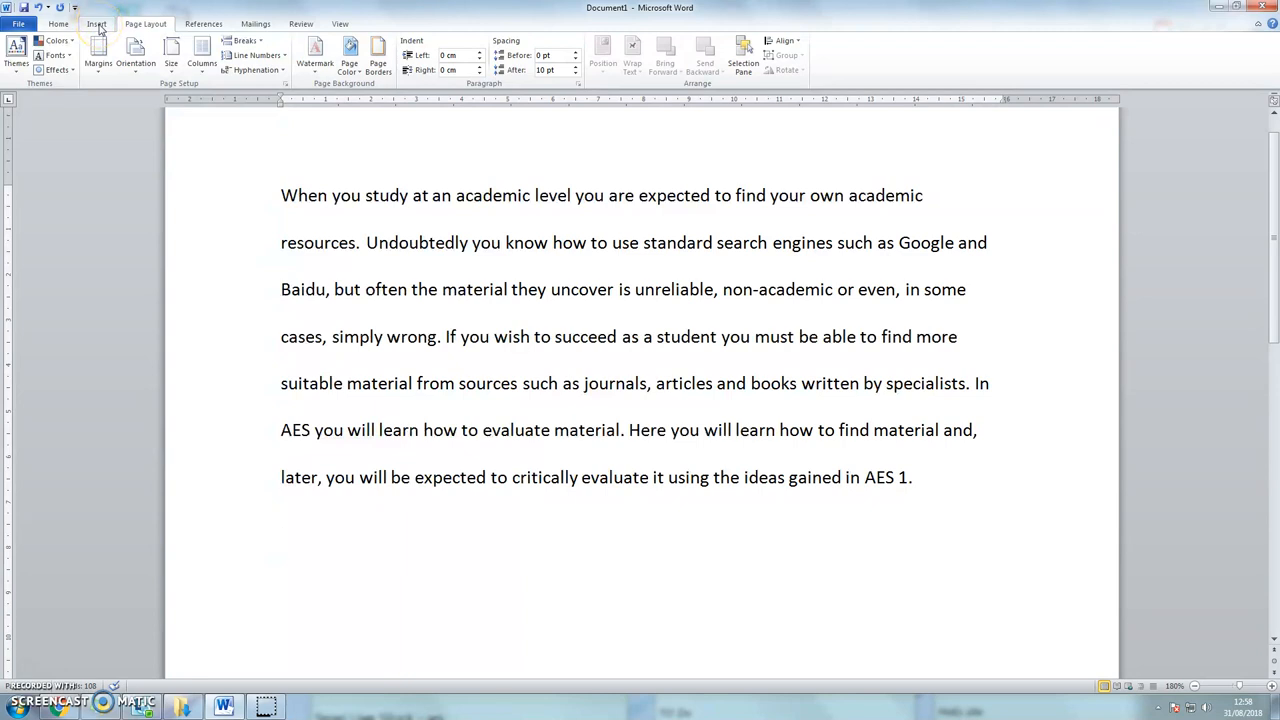
Step: Insert the bicycle-in-yellow-field photo from the Pictures library
left_click(96, 23)
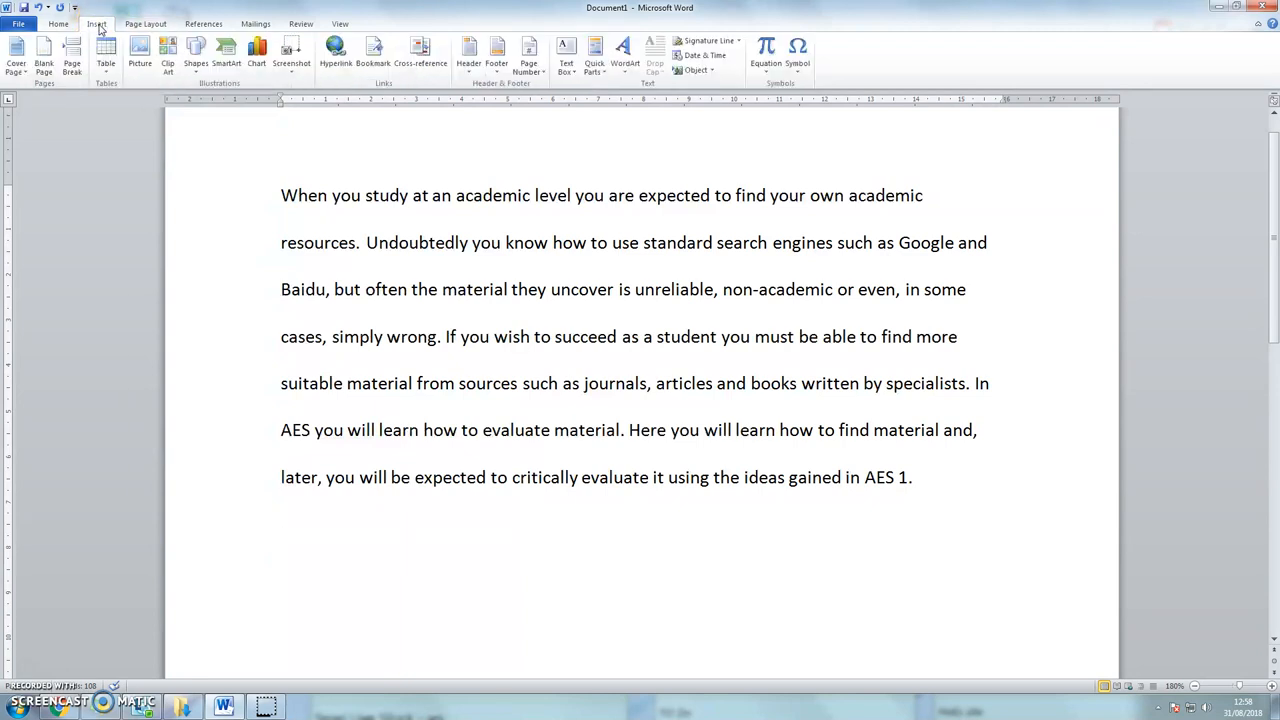
left_click(139, 50)
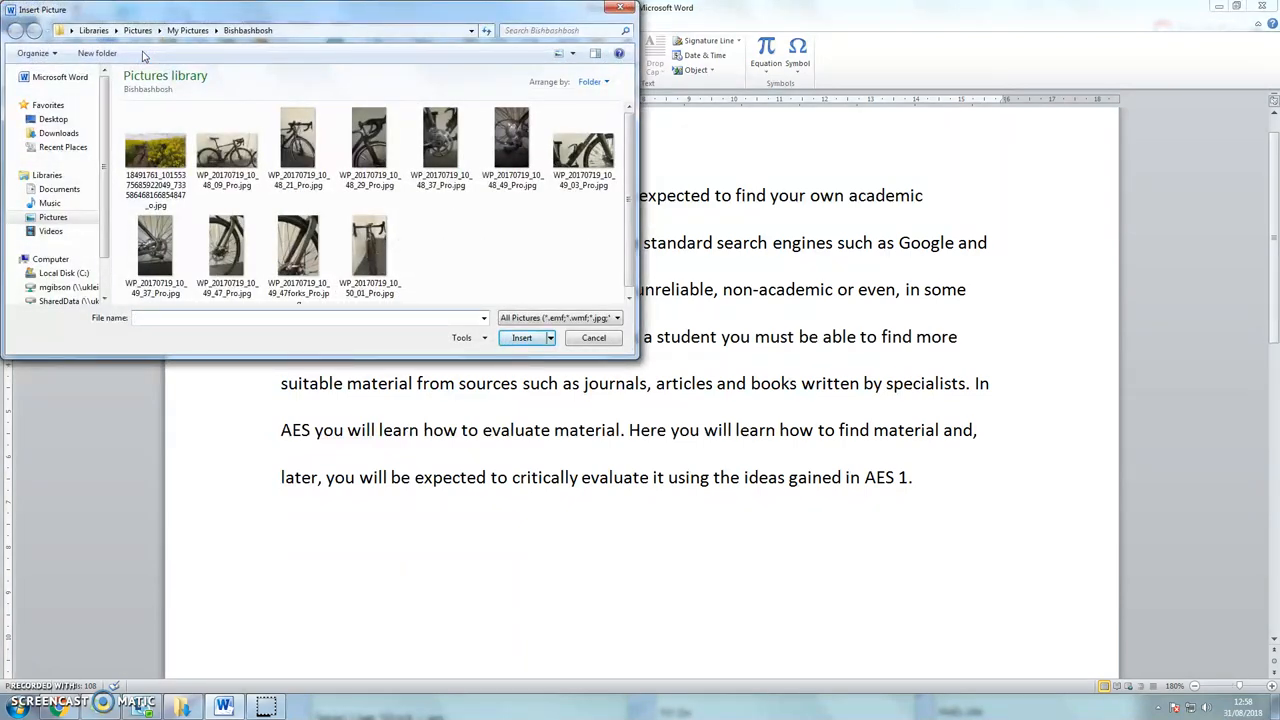
left_click(155, 150)
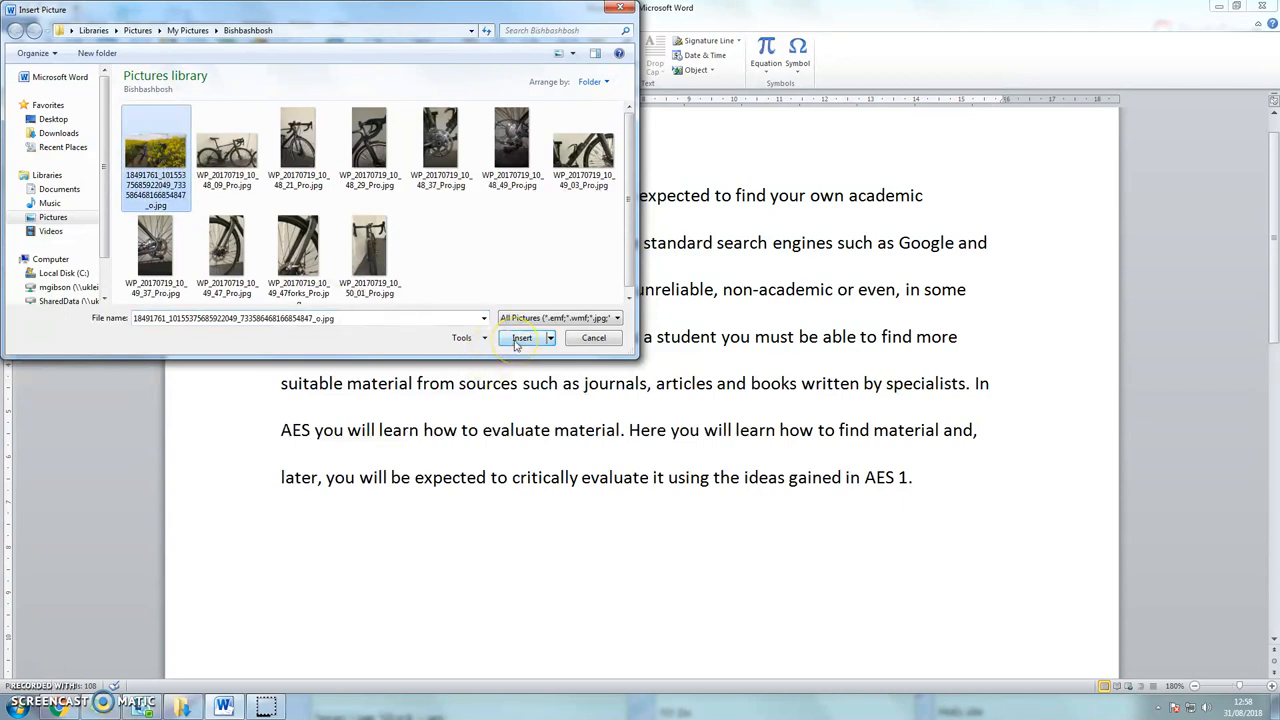
left_click(522, 338)
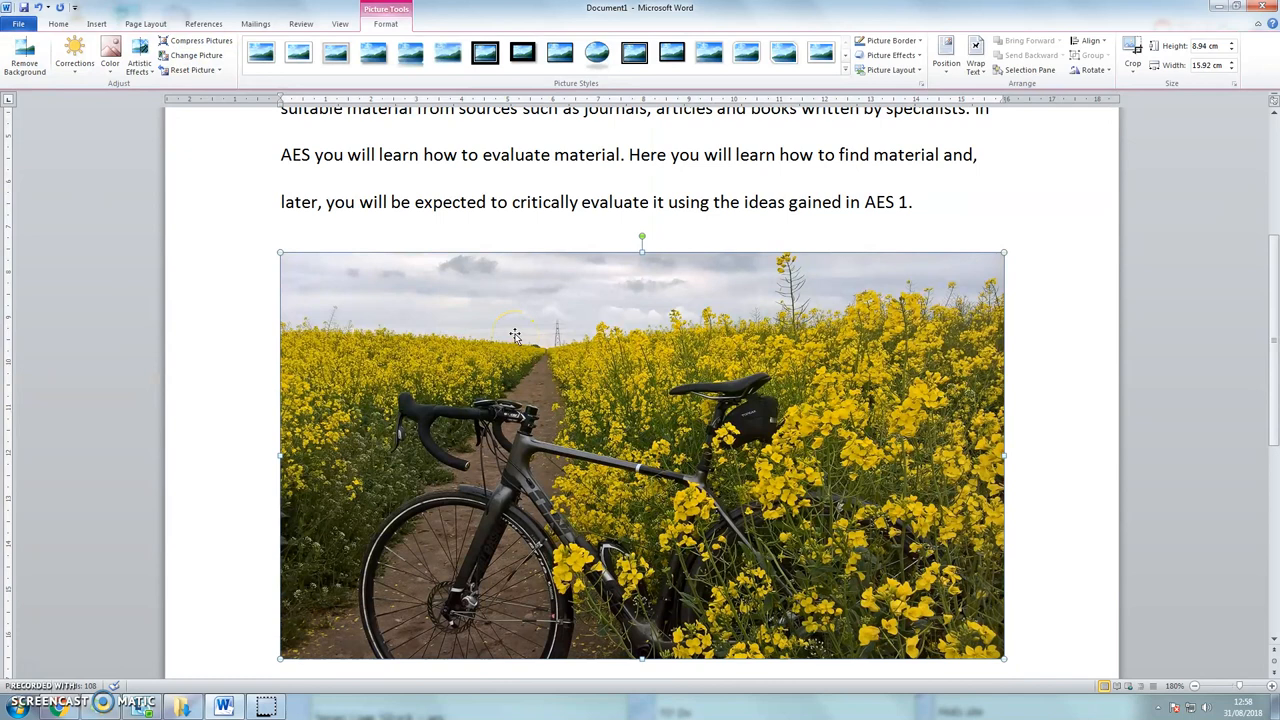
Step: Scroll down the document to bring the bicycle photo into view
scroll("down", 3)
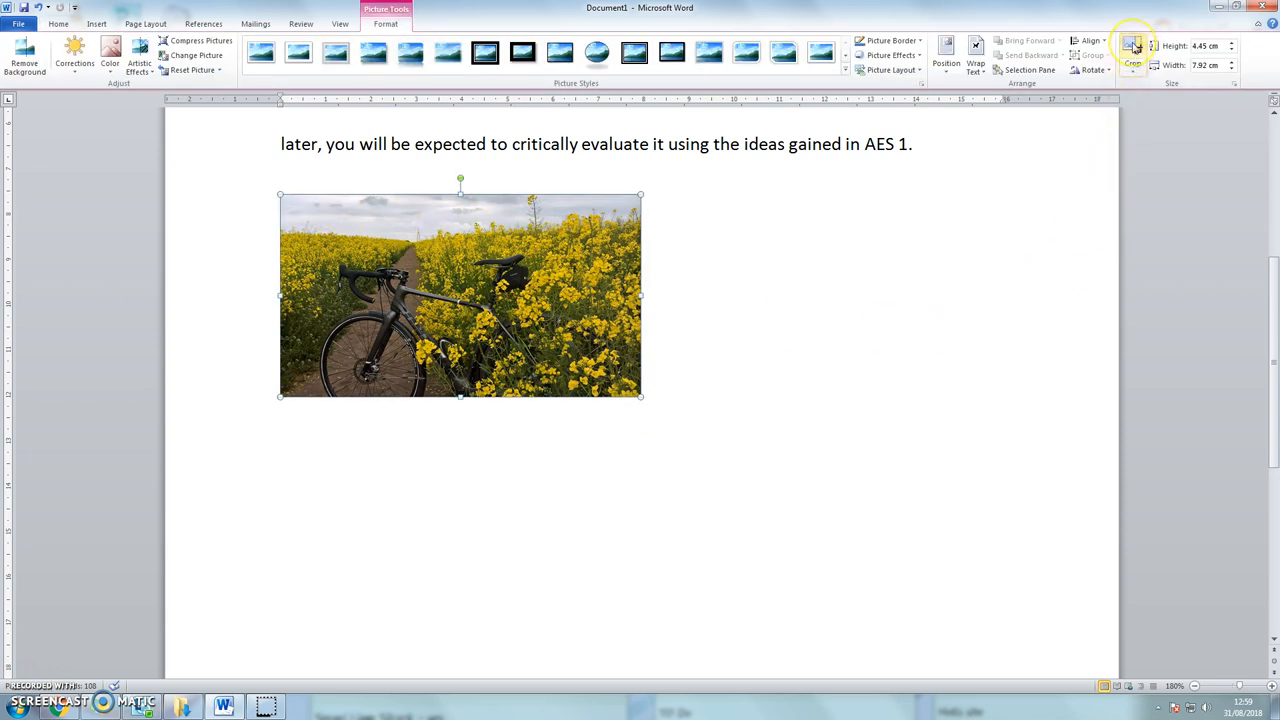
Step: Crop the sky off the top of the bicycle photo and shrink it slightly
left_click(1132, 50)
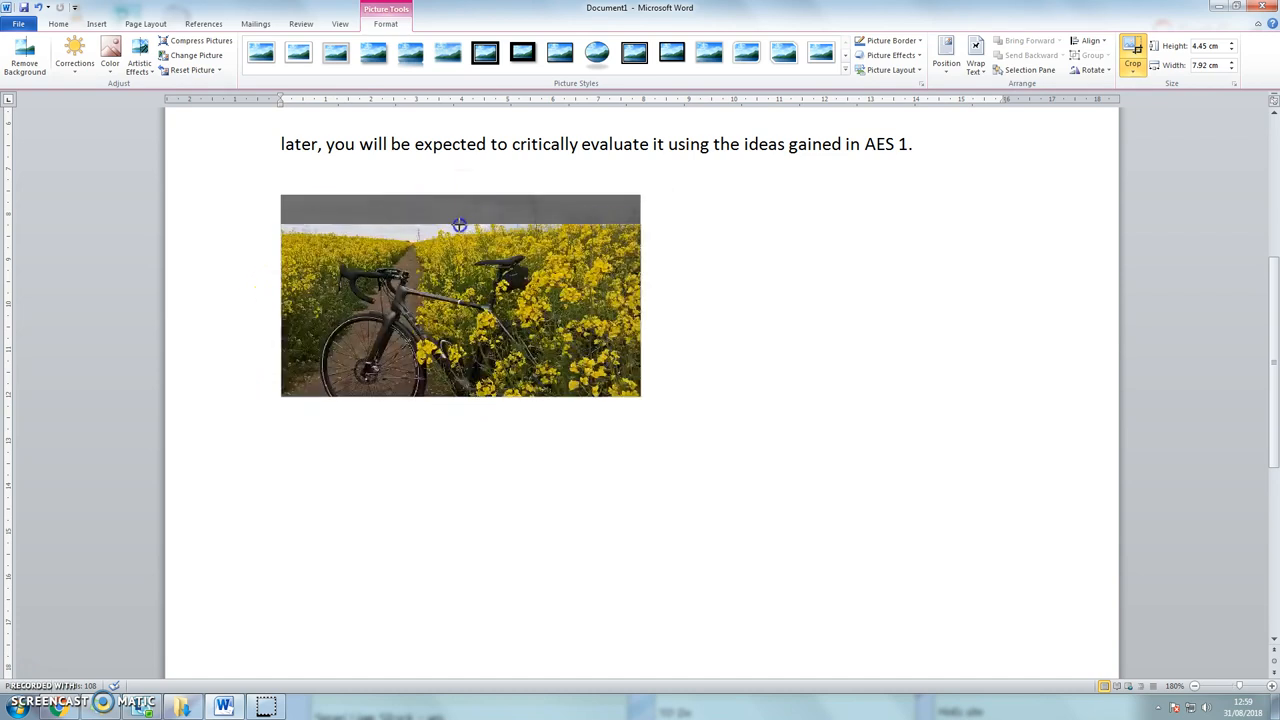
left_click_drag(460, 398, 460, 360)
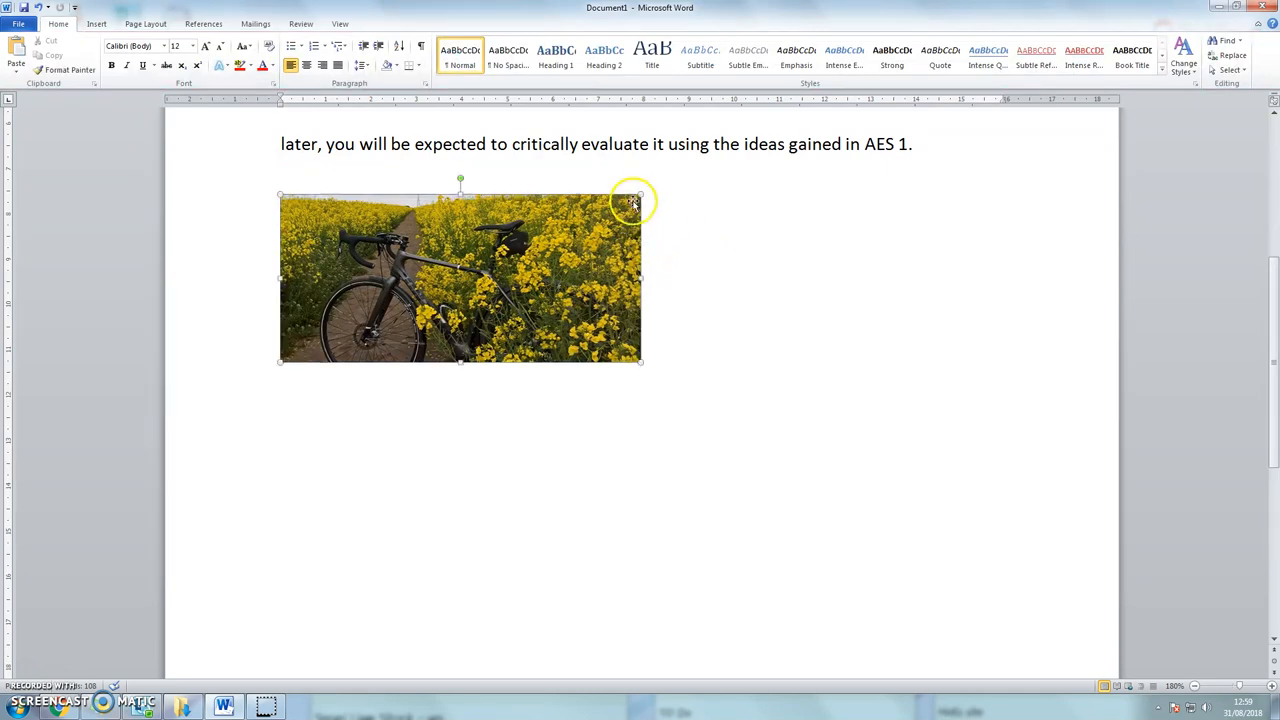
left_click(460, 280)
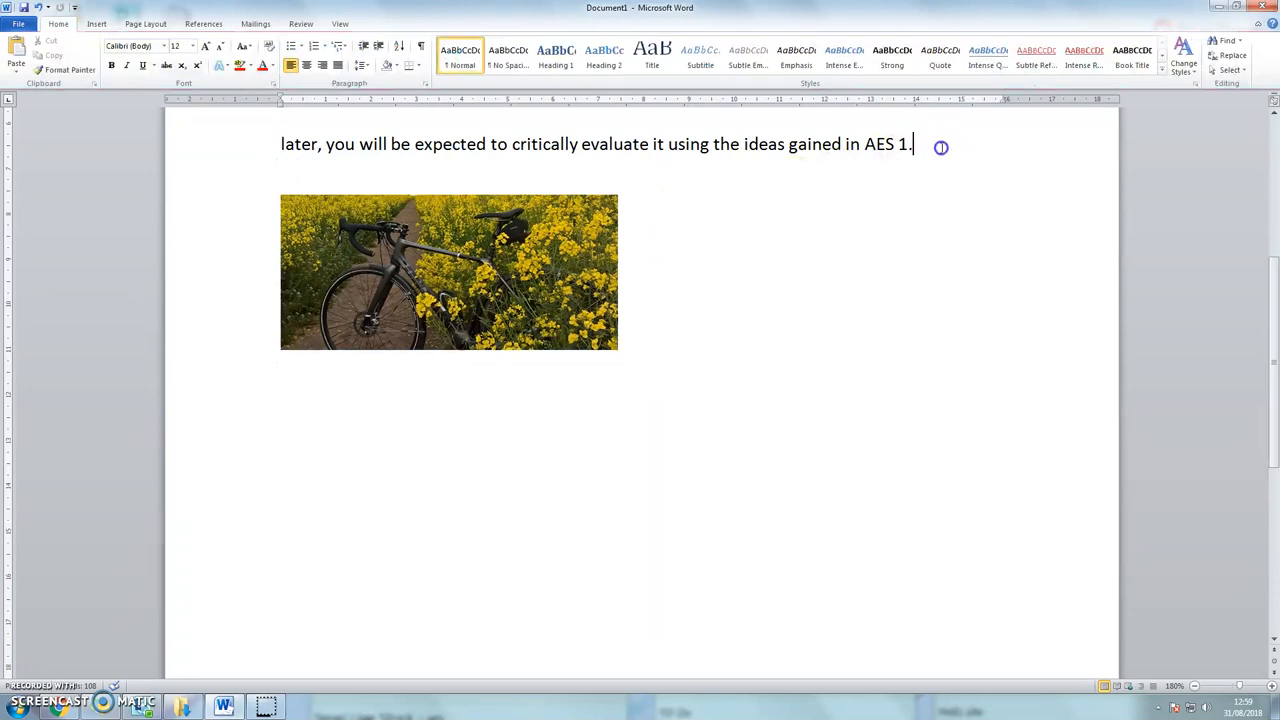
mouse_move(484, 178)
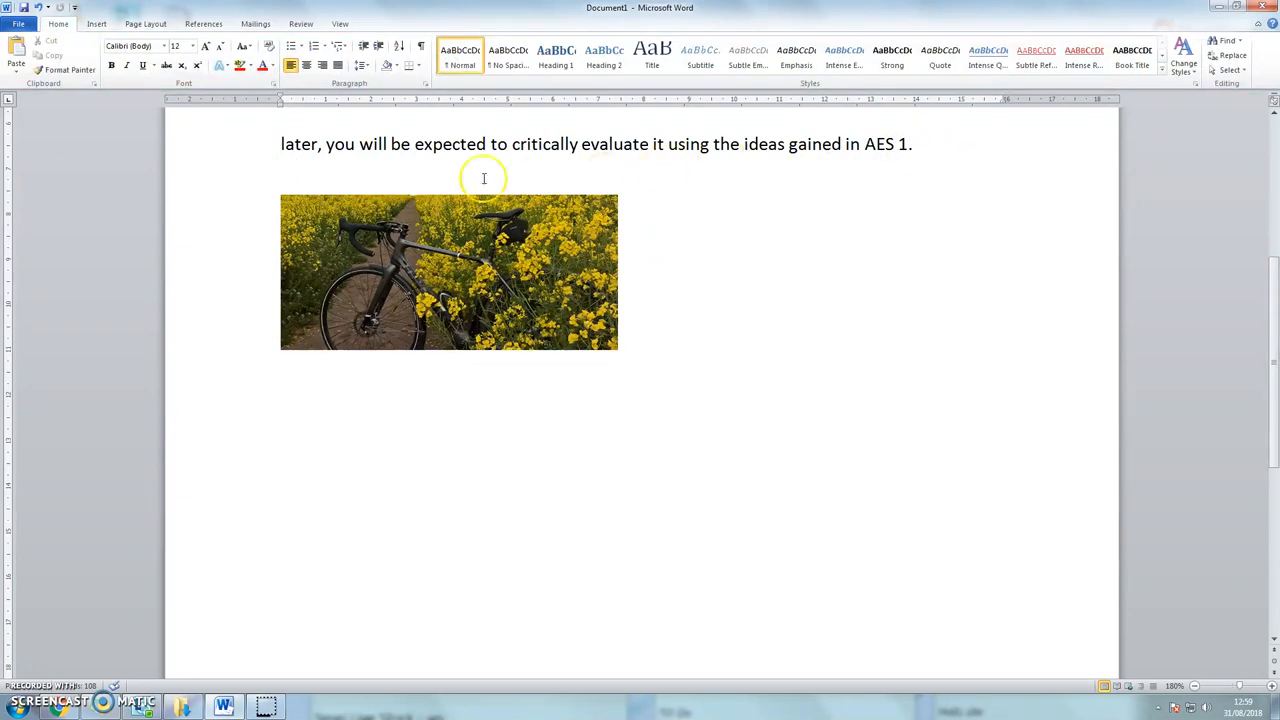
Step: Move the photo into the paragraph between 'find more' and 'suitable material', then select it
left_click(449, 272)
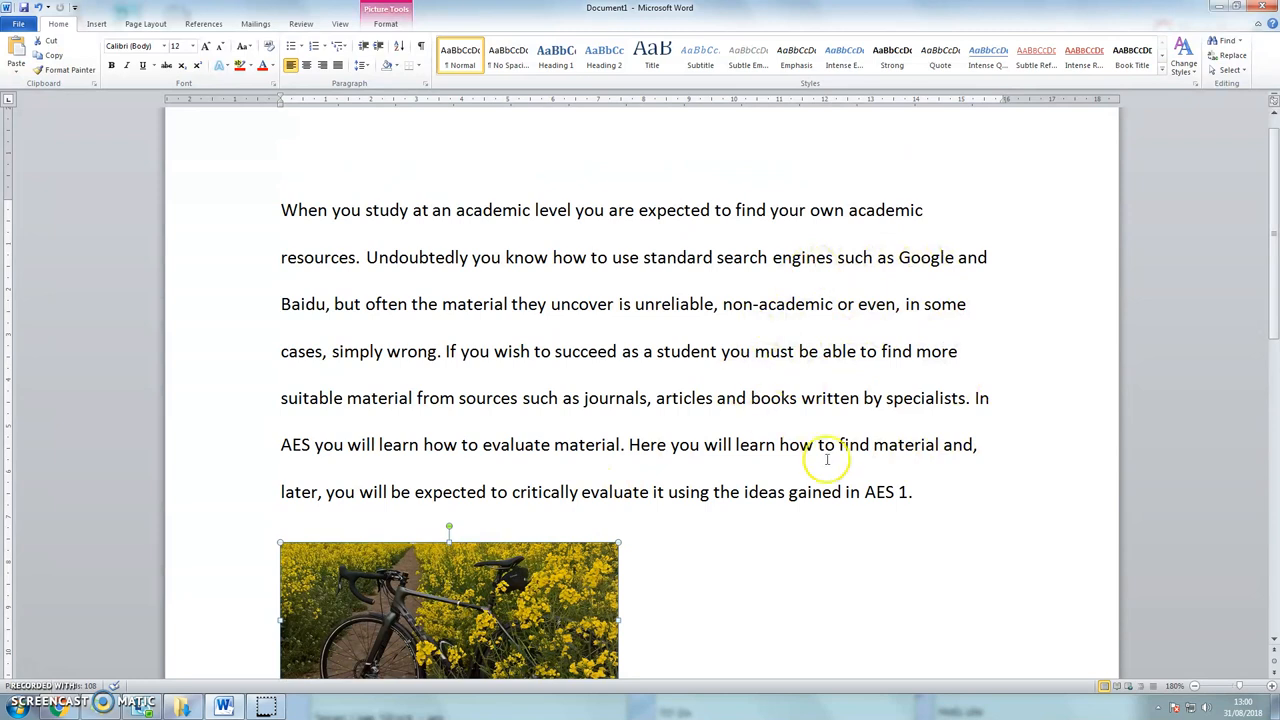
mouse_move(955, 422)
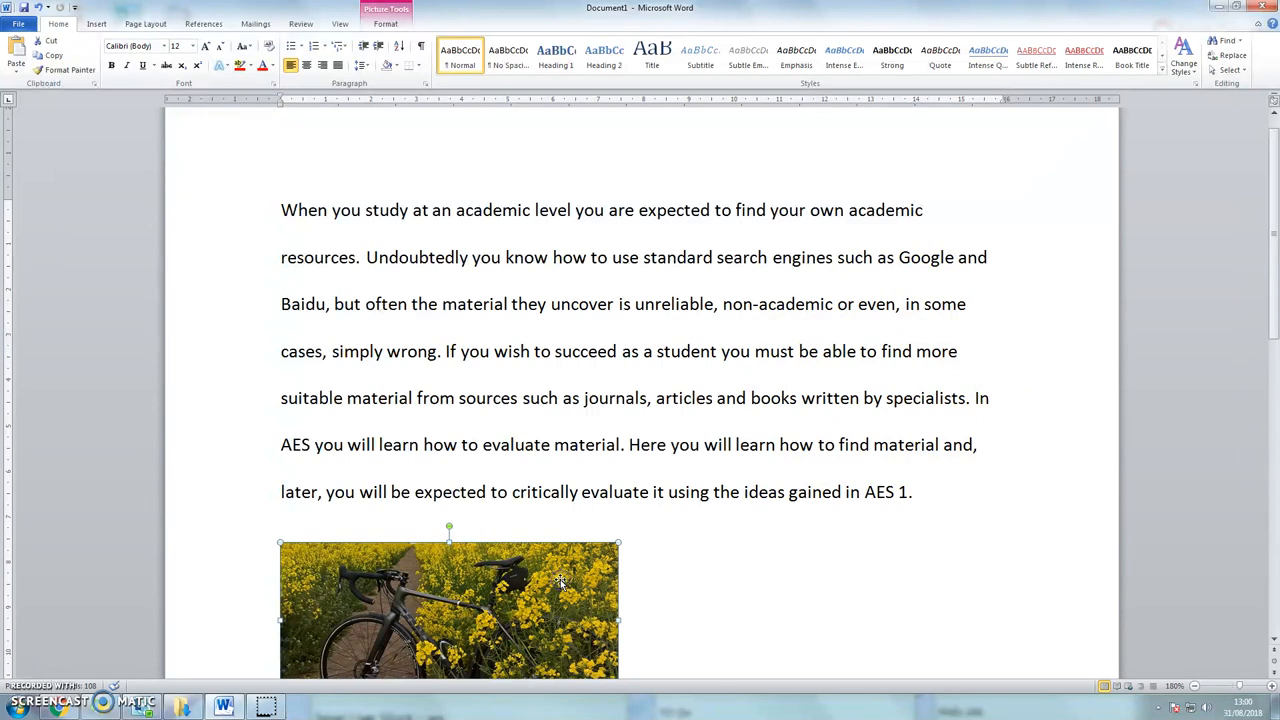
left_click(727, 420)
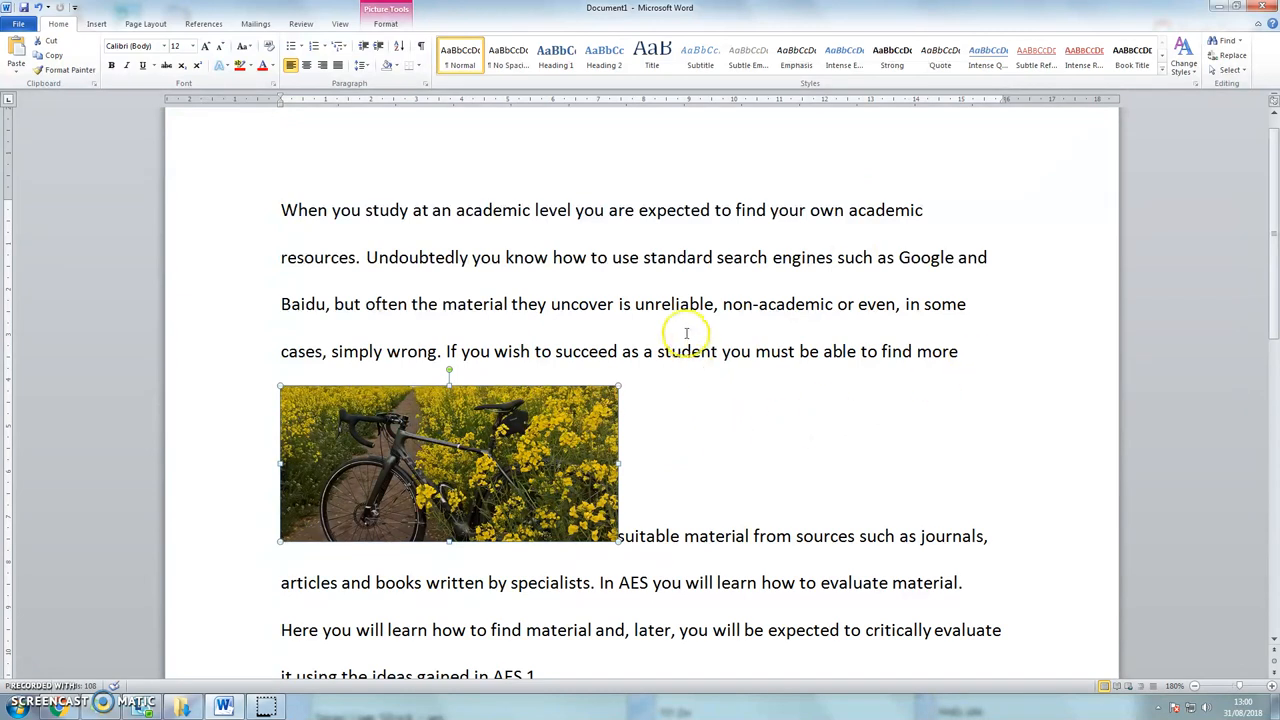
left_click(575, 398)
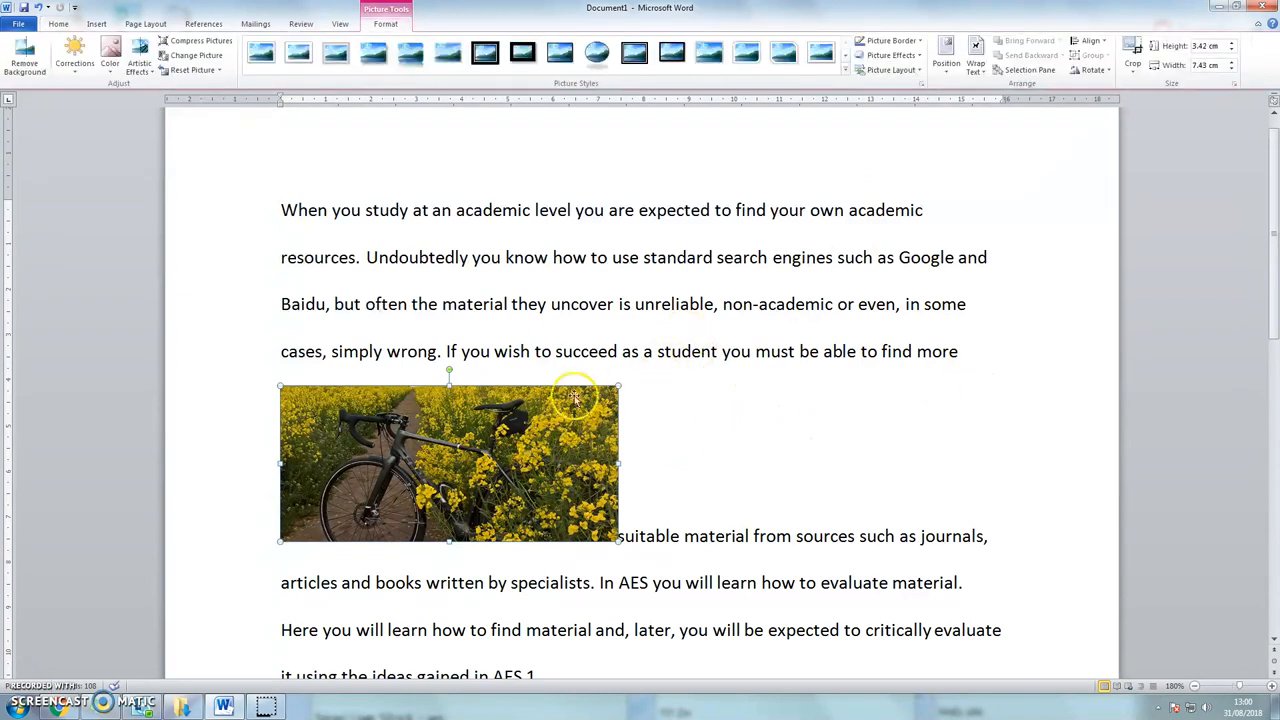
mouse_move(975, 65)
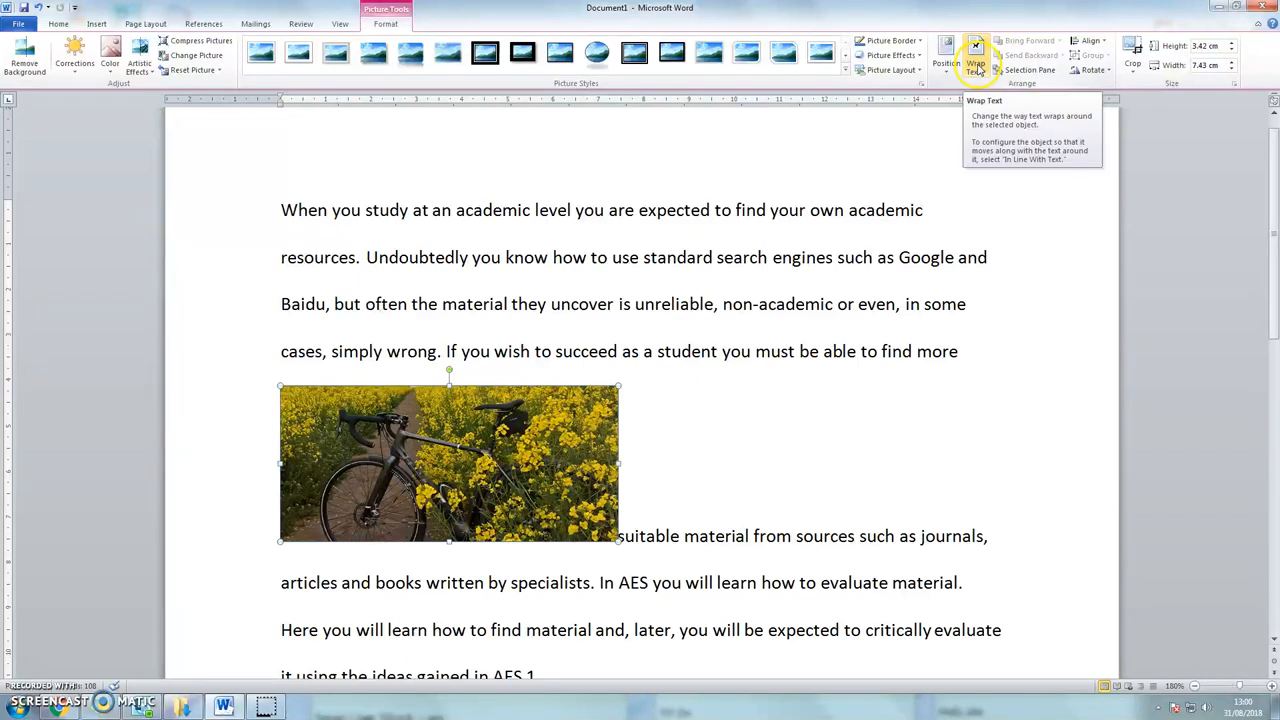
Step: Apply Square text wrapping to the photo, adjust its height to about 4.45 cm
left_click(975, 65)
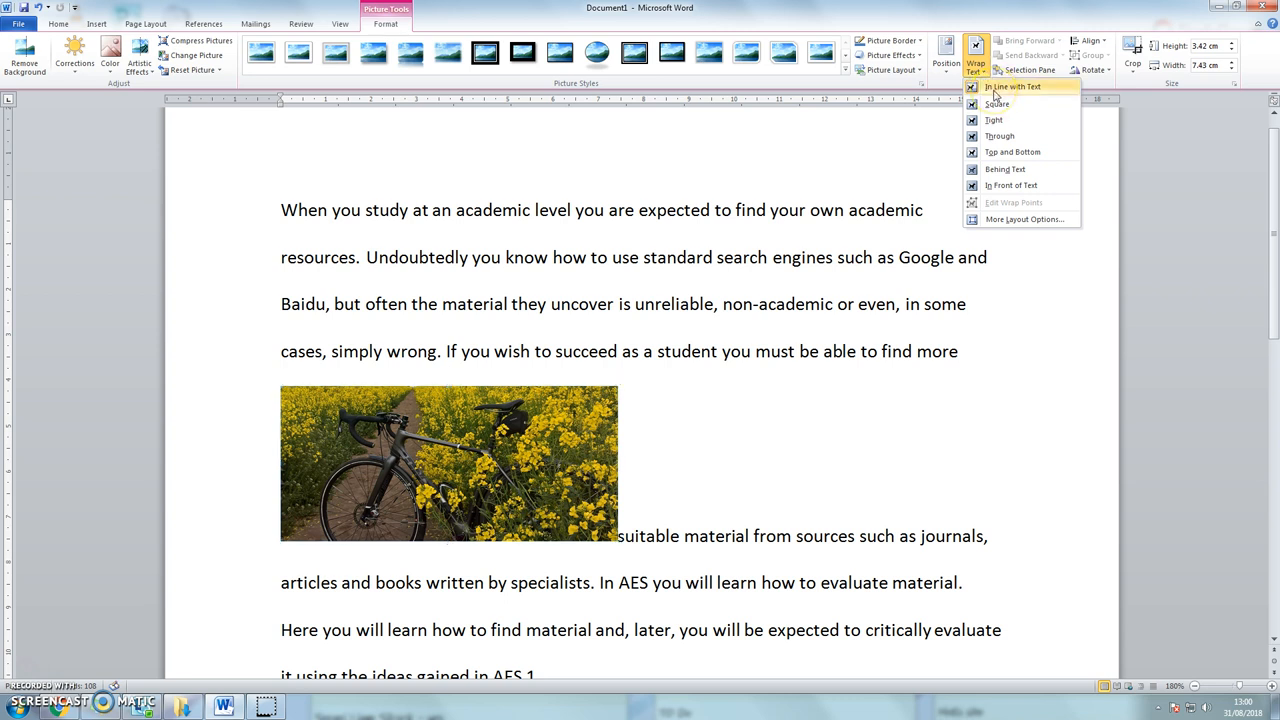
mouse_move(996, 104)
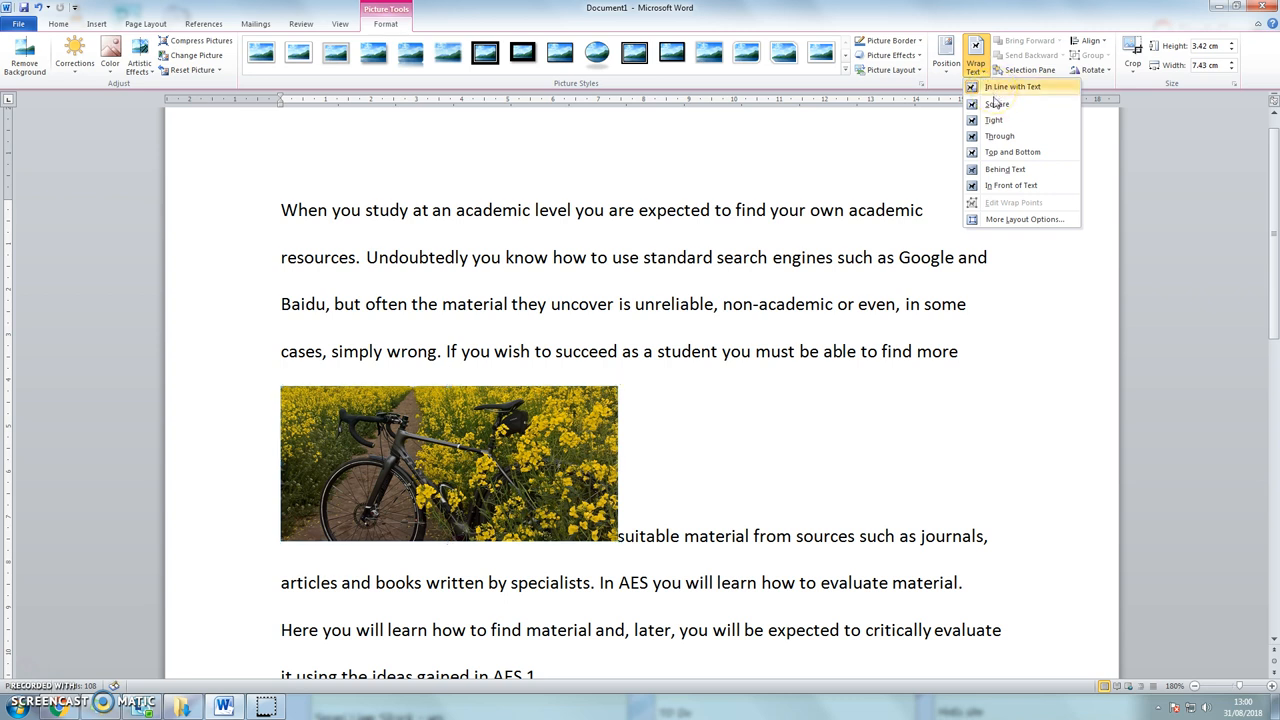
left_click(997, 104)
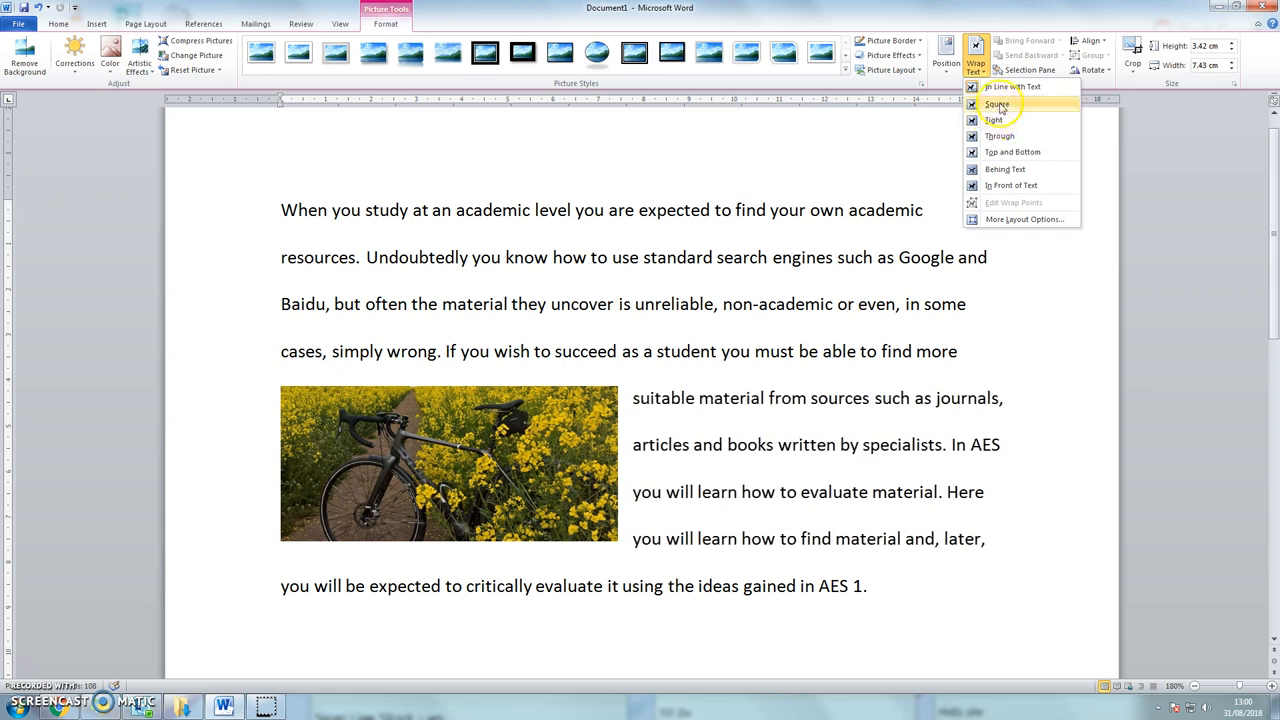
left_click(997, 104)
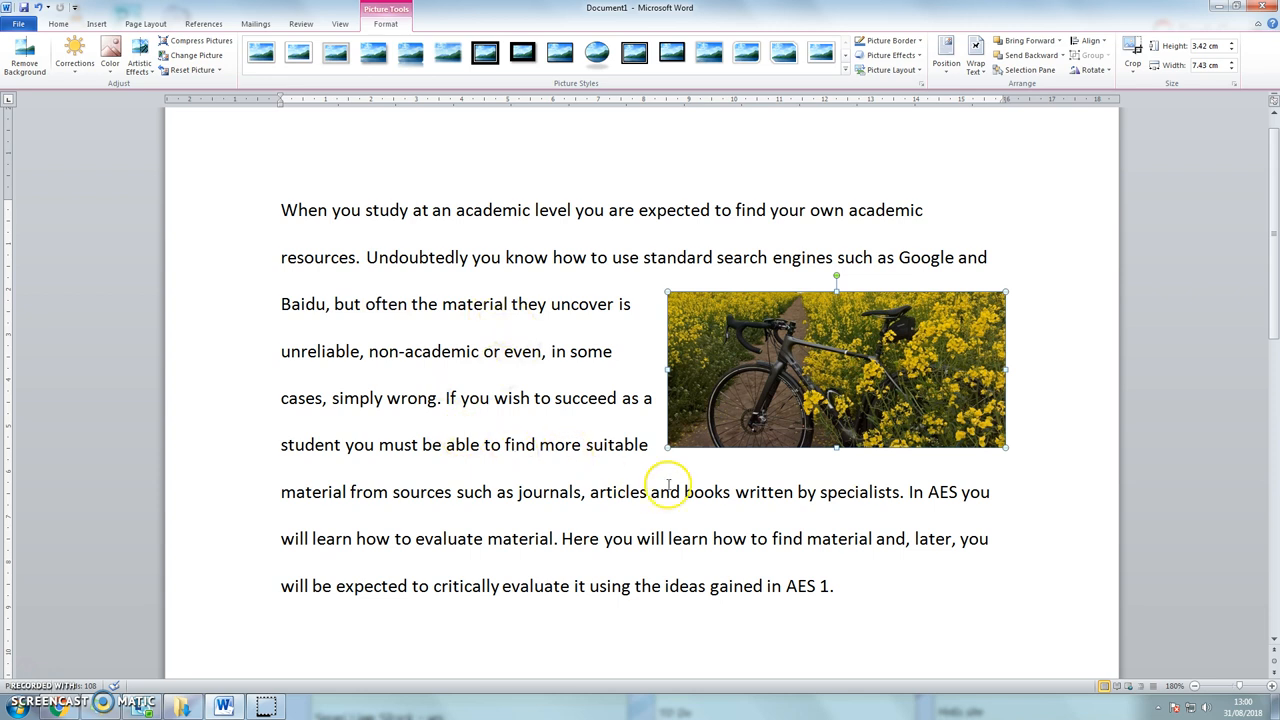
mouse_move(966, 523)
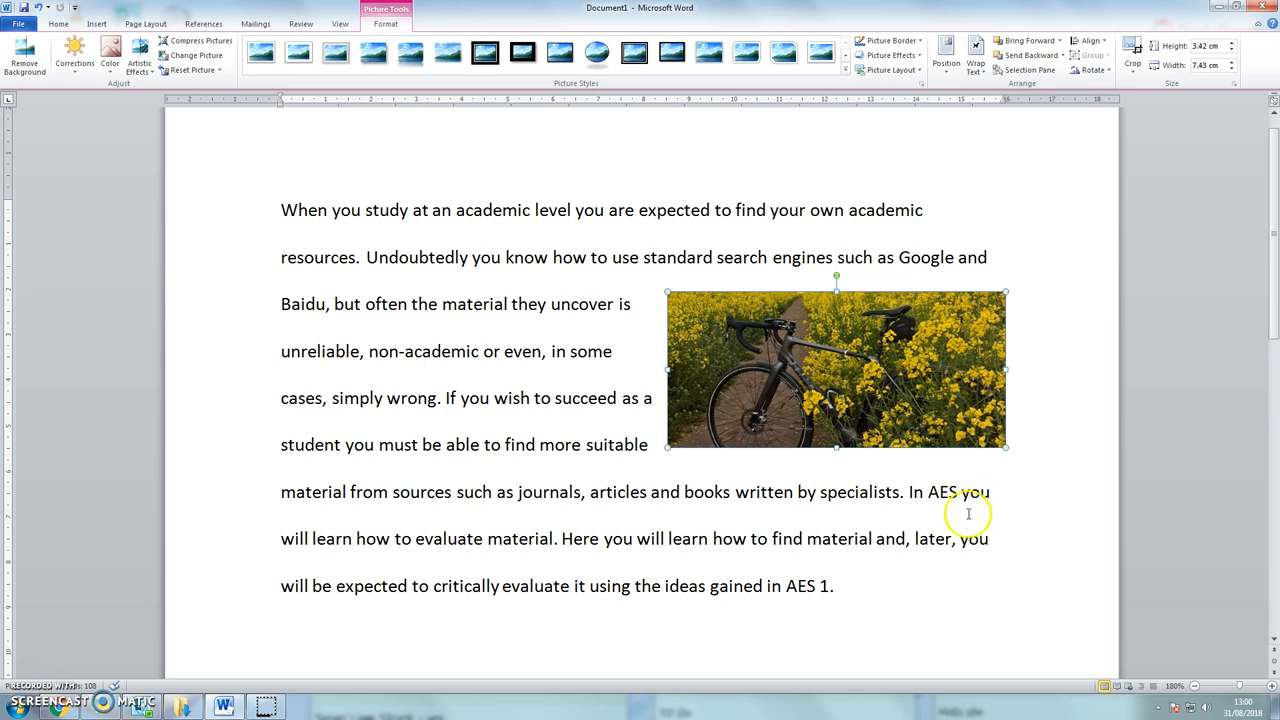
mouse_move(716, 460)
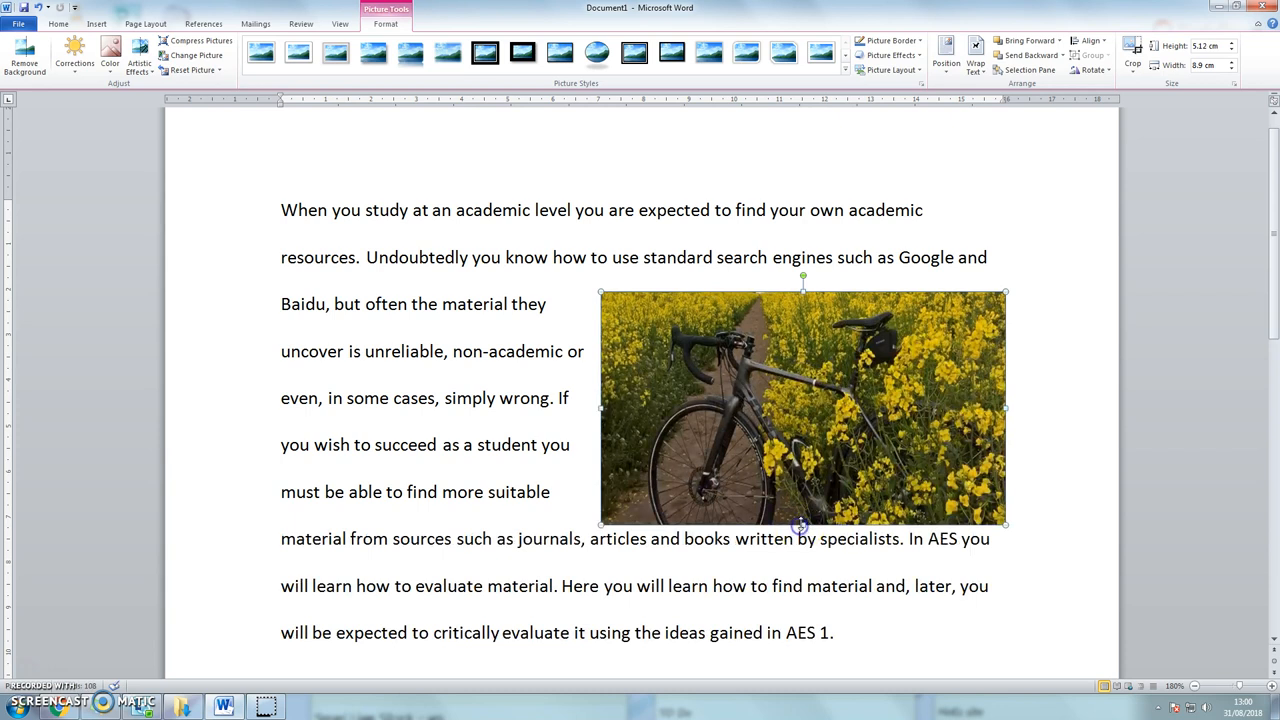
left_click_drag(803, 524, 803, 493)
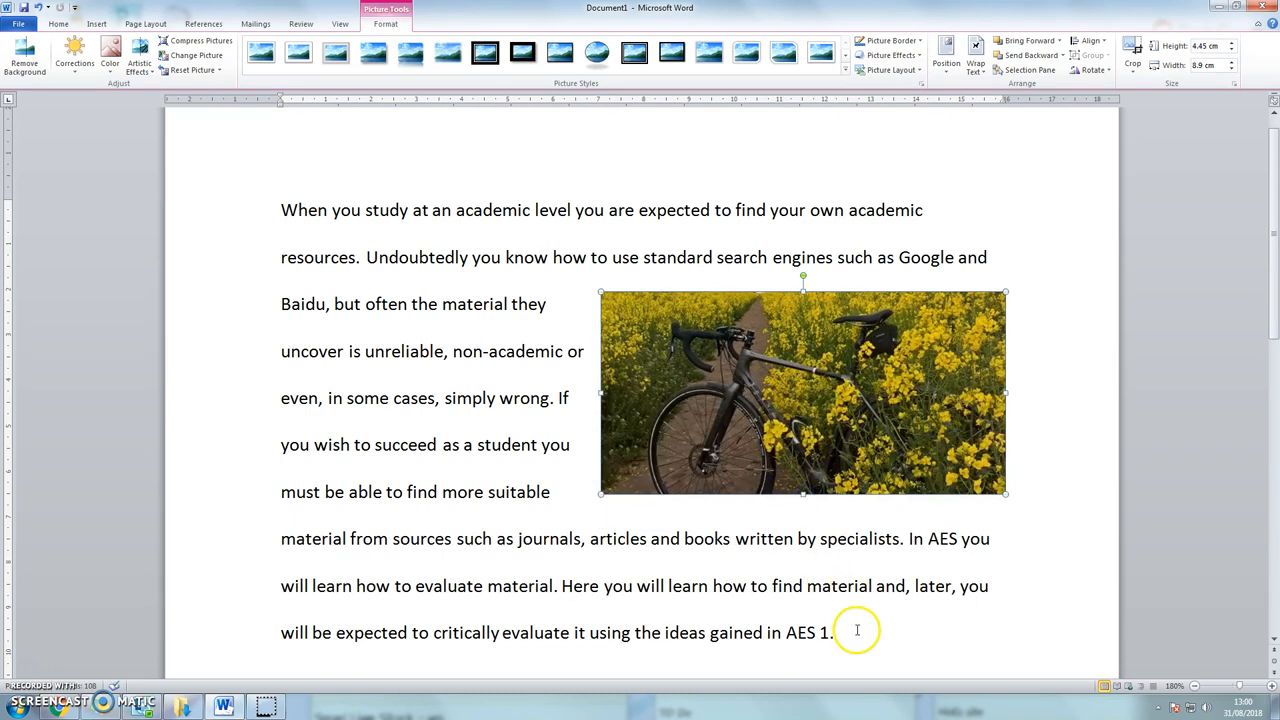
left_click(833, 632)
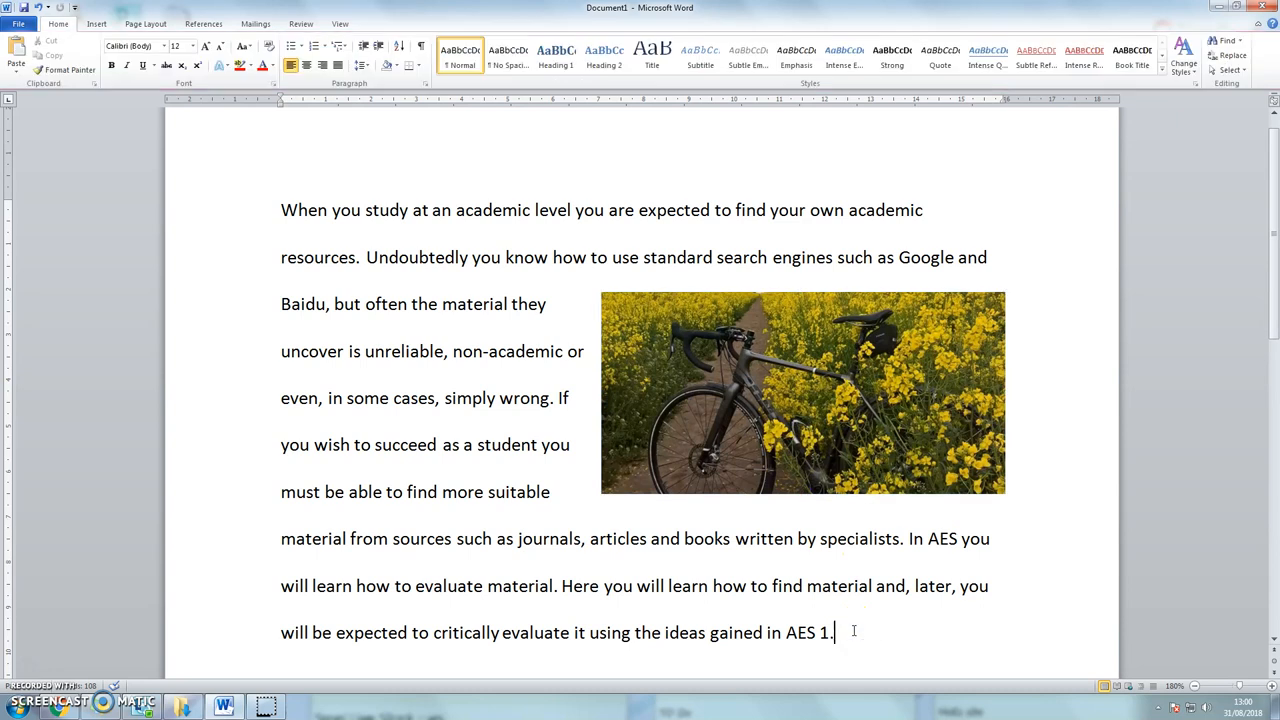